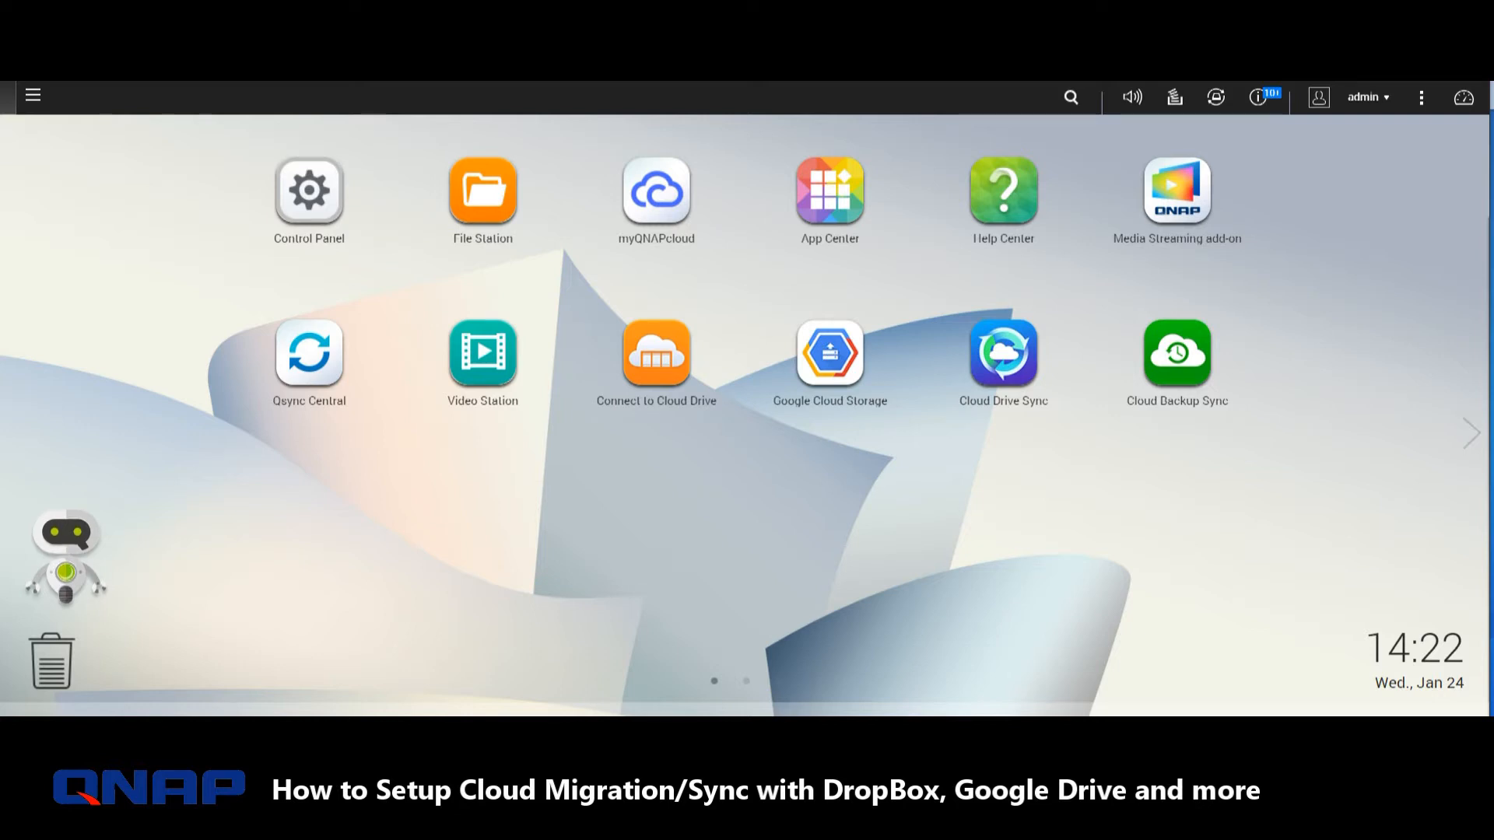
{"action": "mouse_move", "coordinate": [1176, 355]}
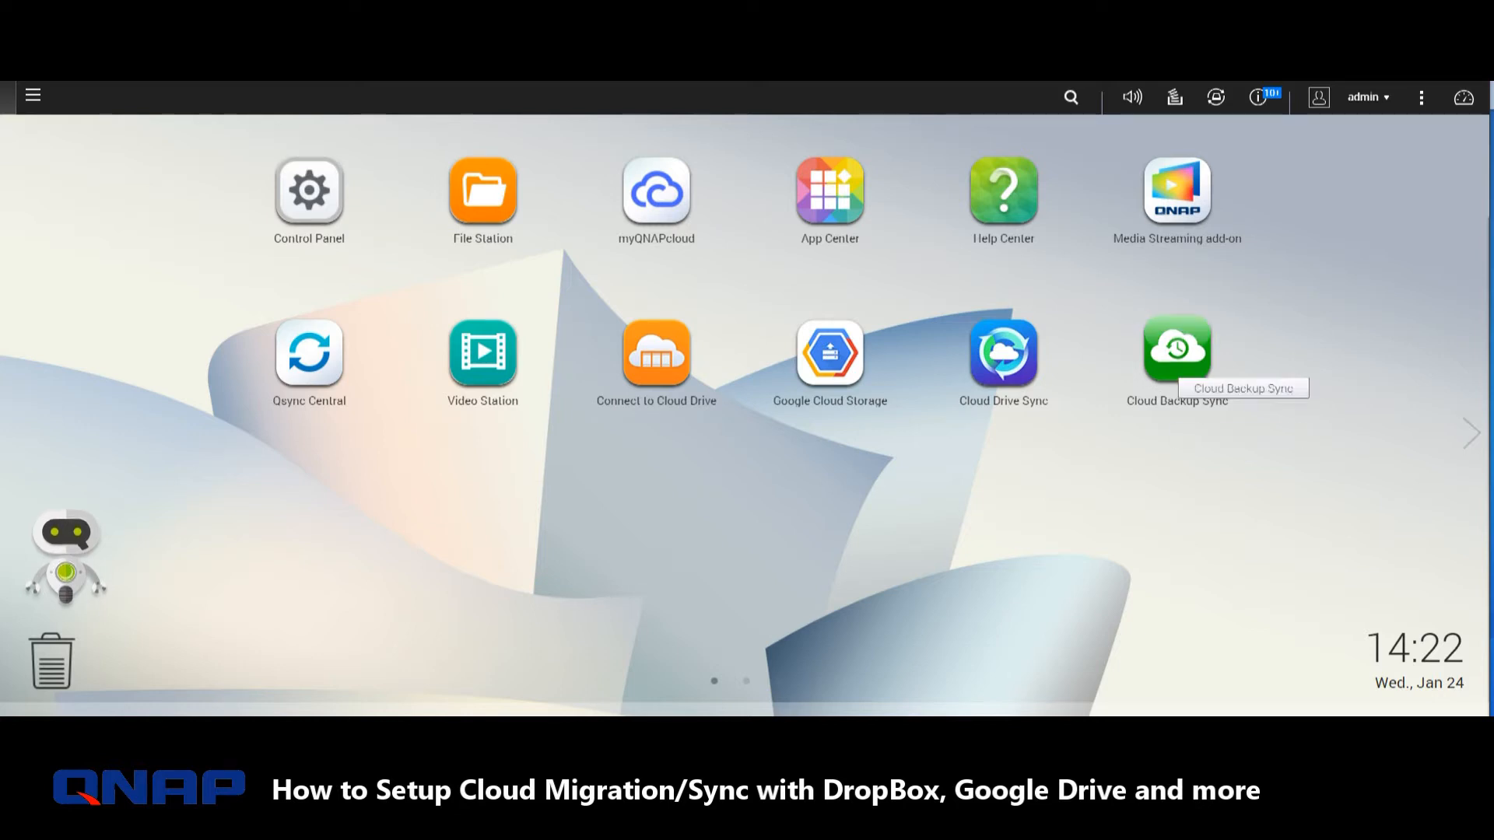
{"action": "mouse_move", "coordinate": [828, 357]}
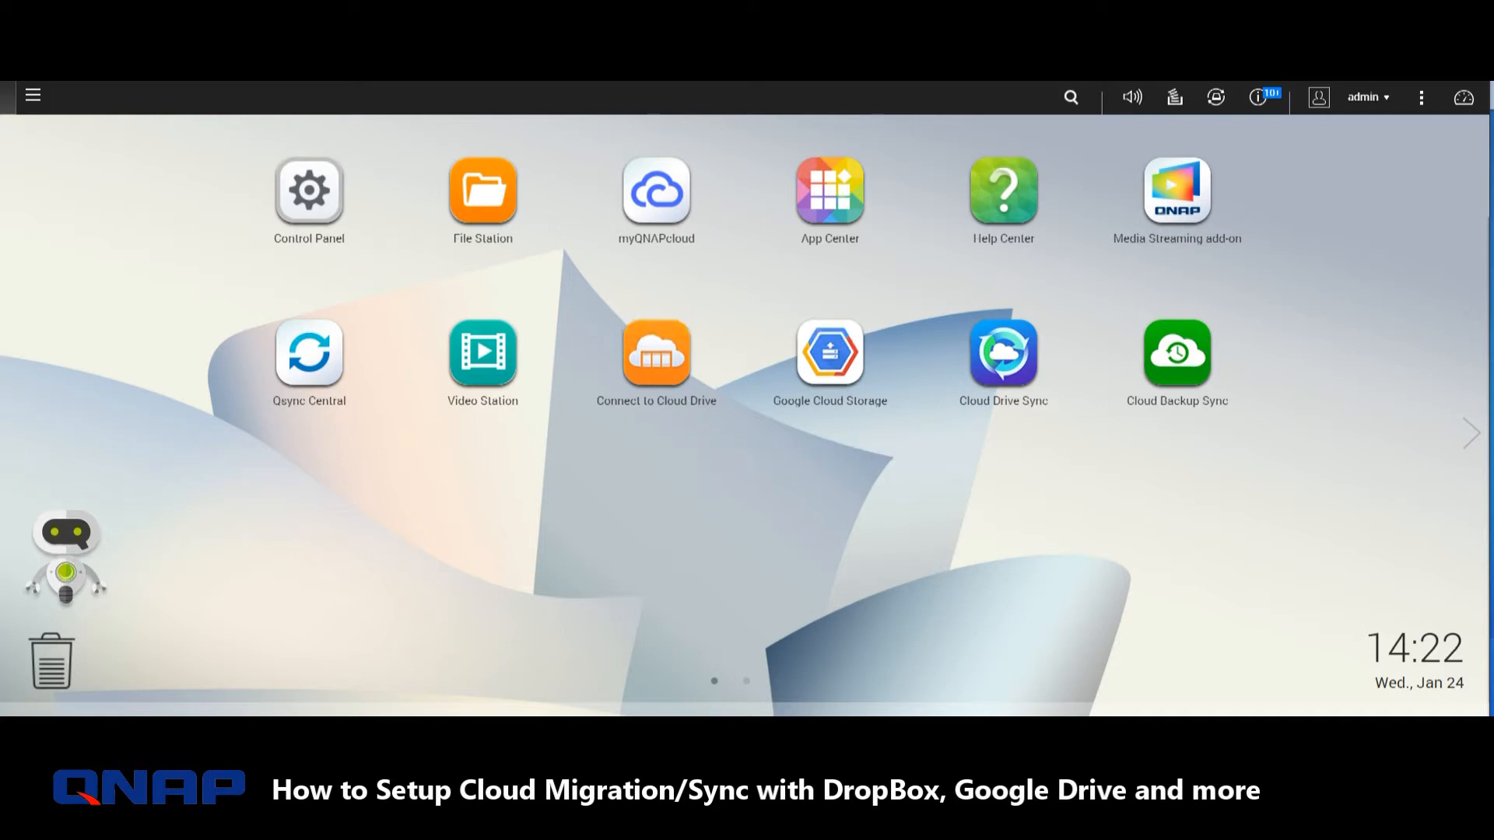
{"action": "mouse_move", "coordinate": [1002, 351]}
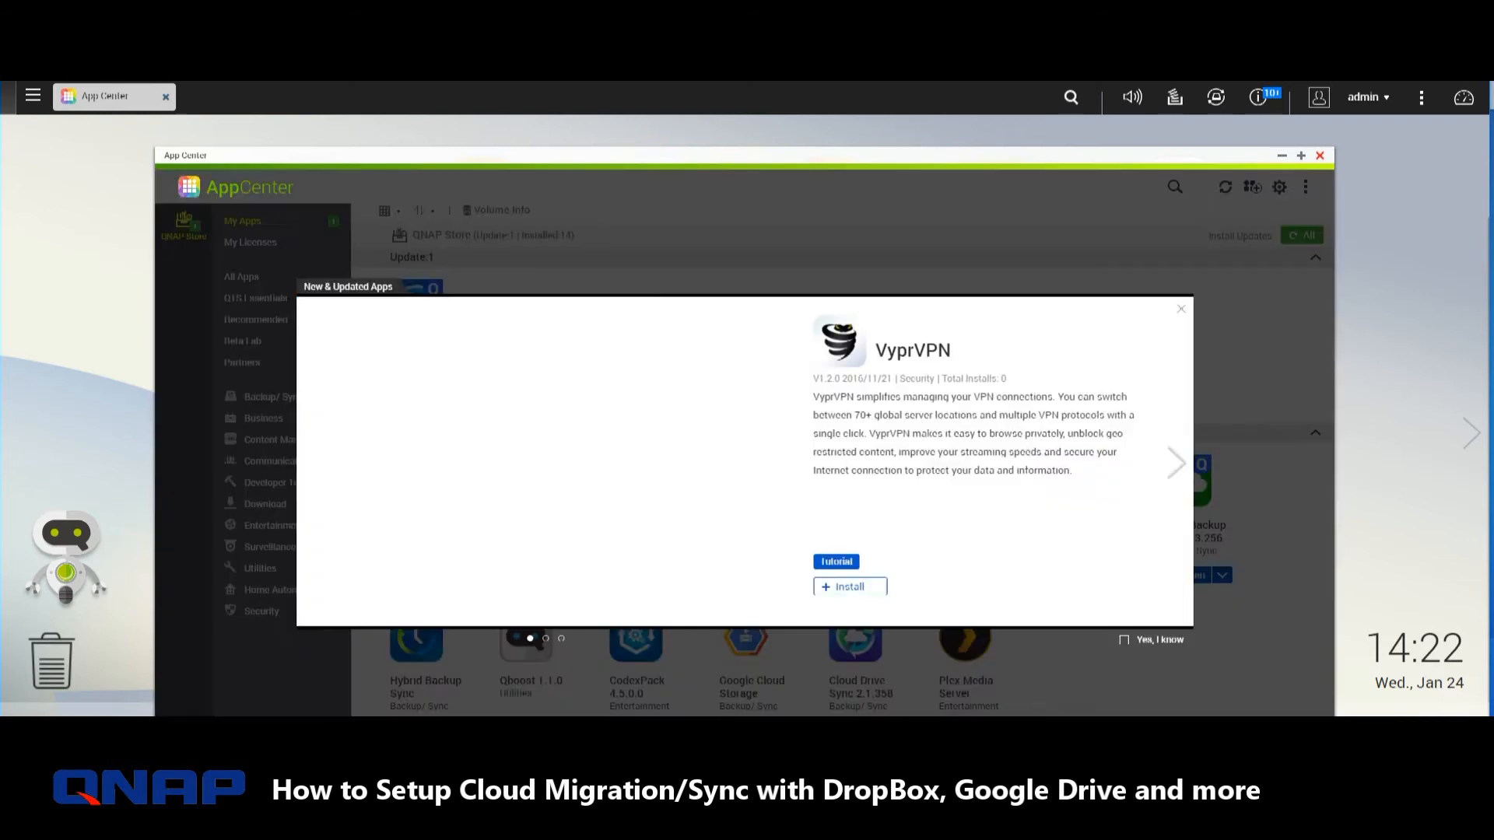
- Dismiss the New & Updated Apps popup and open Cloud Drive Sync under Backup/Sync
{"action": "left_click", "coordinate": [1180, 308]}
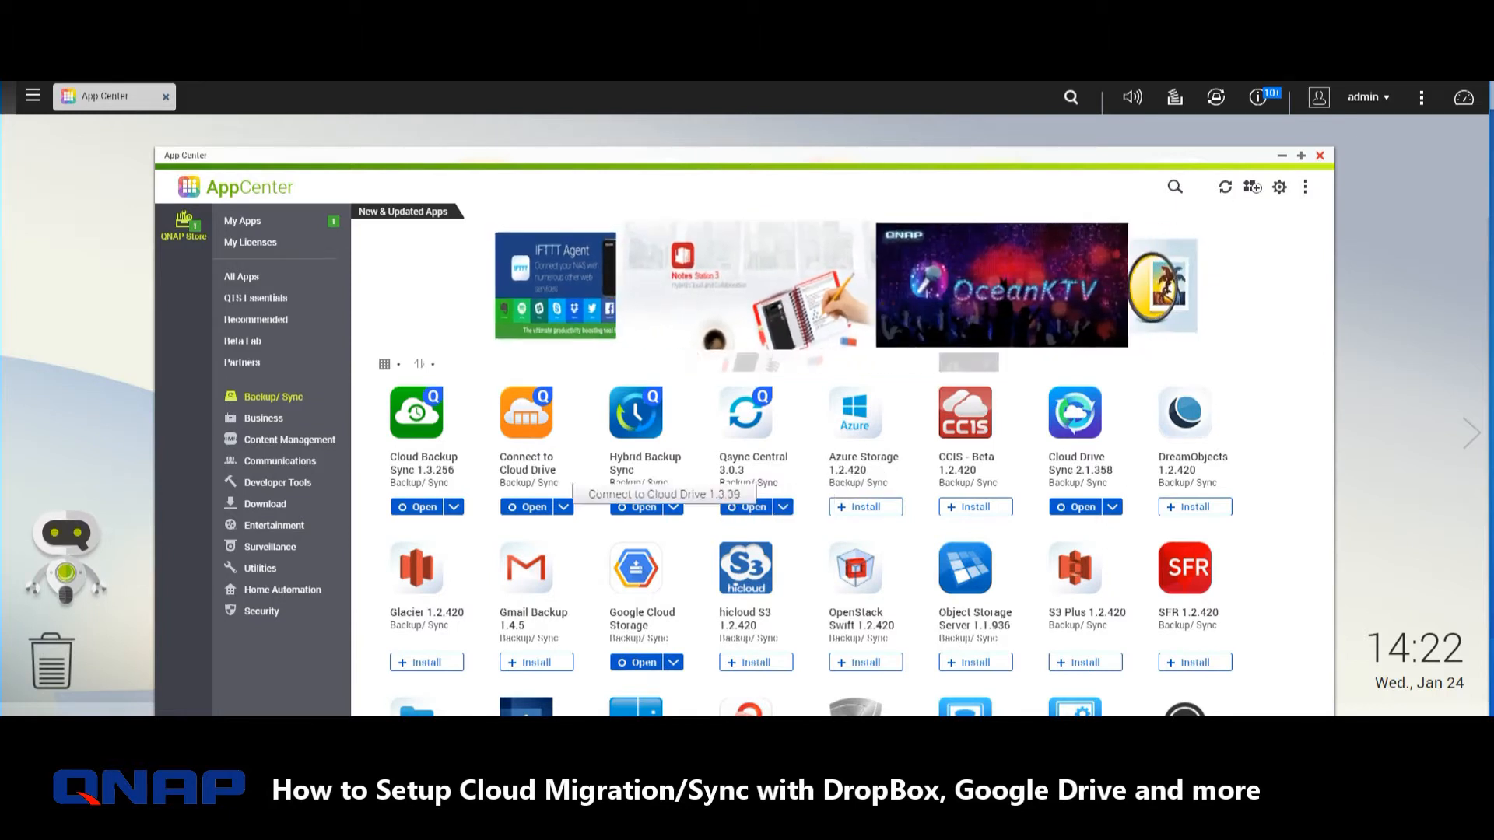
{"action": "left_click", "coordinate": [1320, 156]}
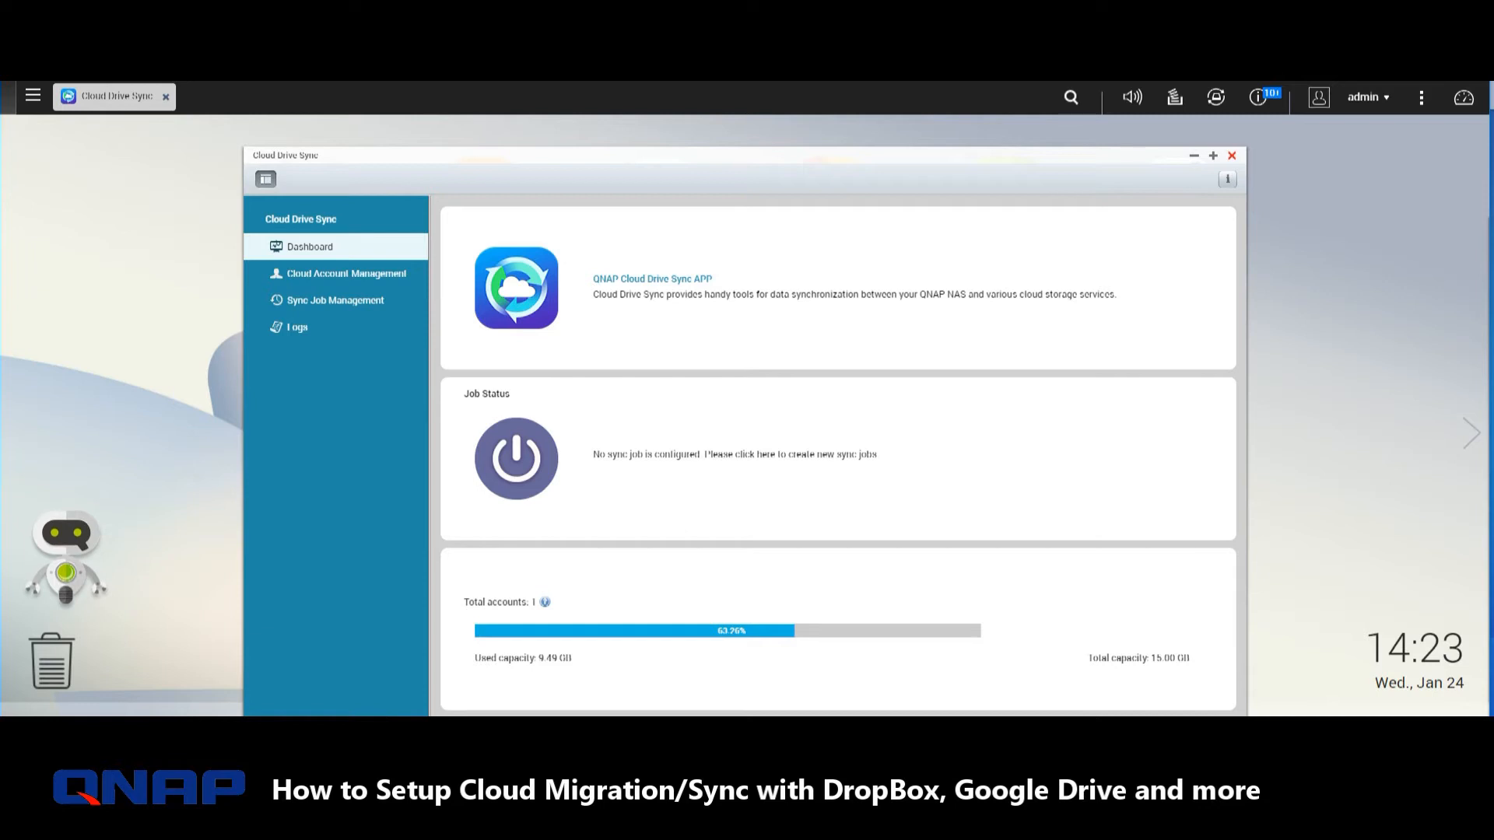
- Delete the existing Google Drive account from Cloud Account Management
{"action": "left_click", "coordinate": [345, 273]}
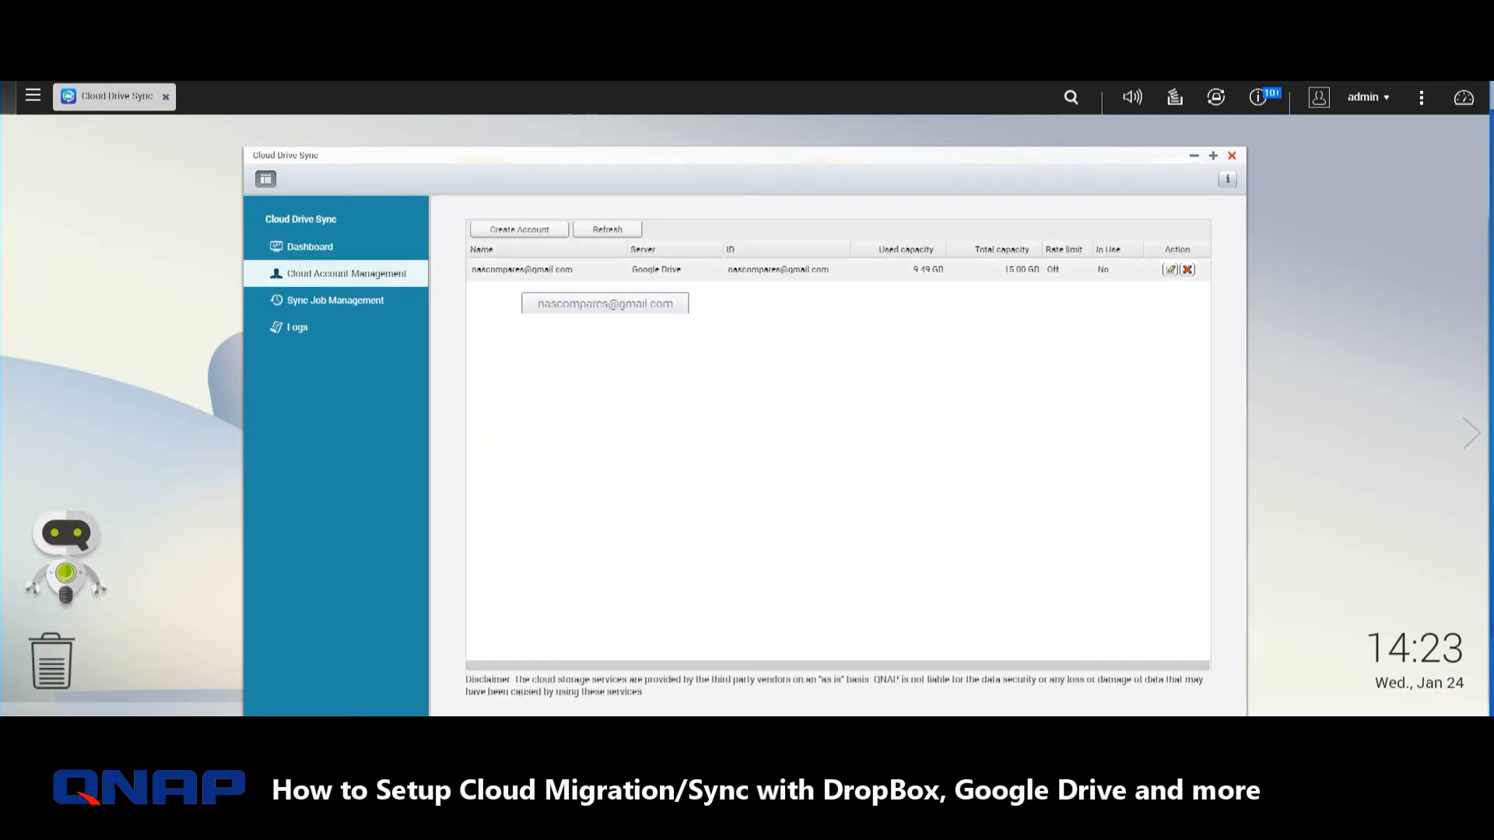
{"action": "left_click", "coordinate": [1188, 270]}
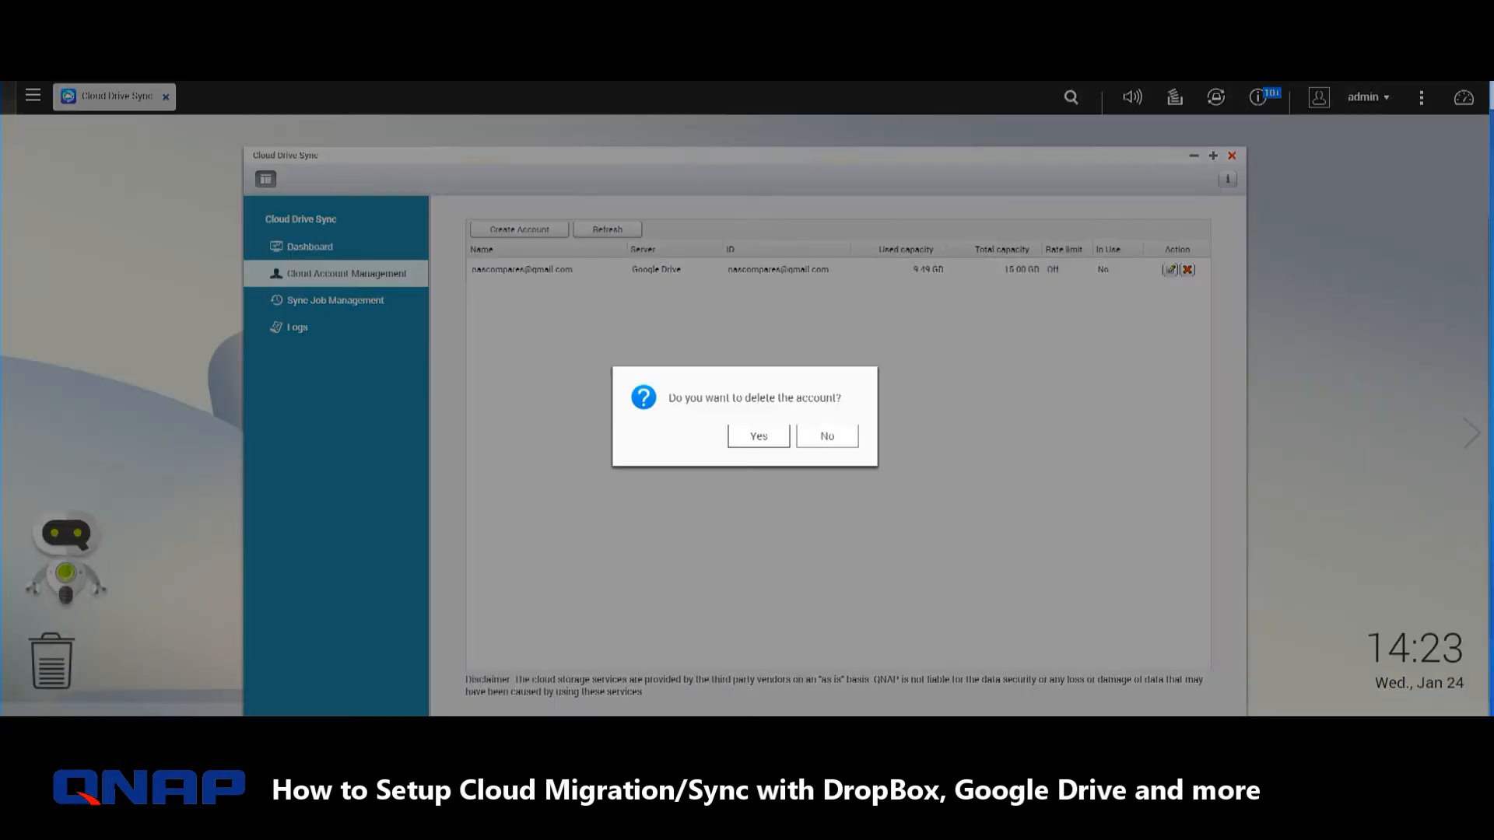
{"action": "left_click", "coordinate": [757, 436]}
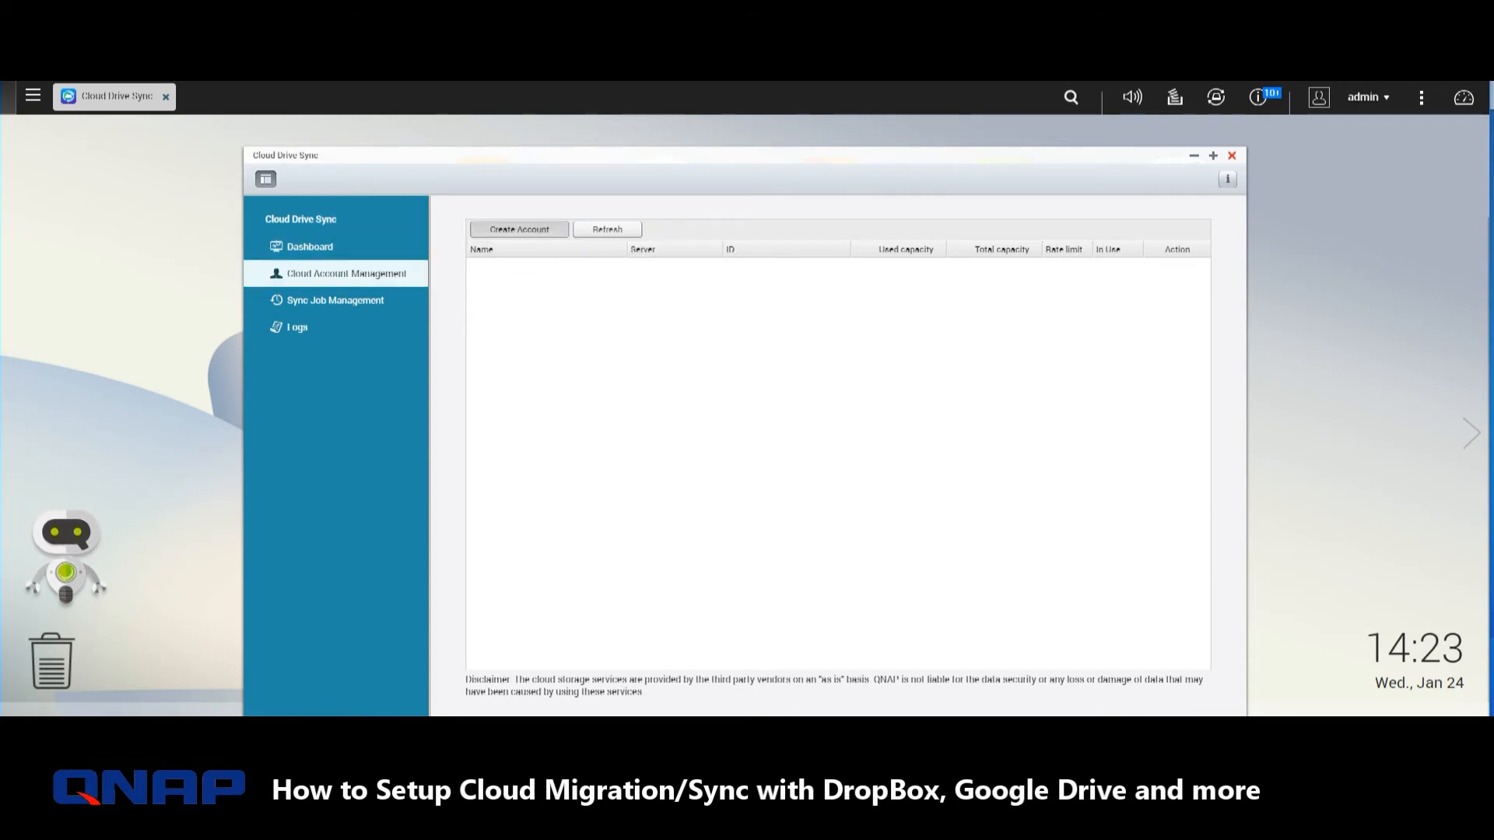
- Create a Google Drive cloud account with a display name and begin signing in
{"action": "left_click", "coordinate": [518, 229]}
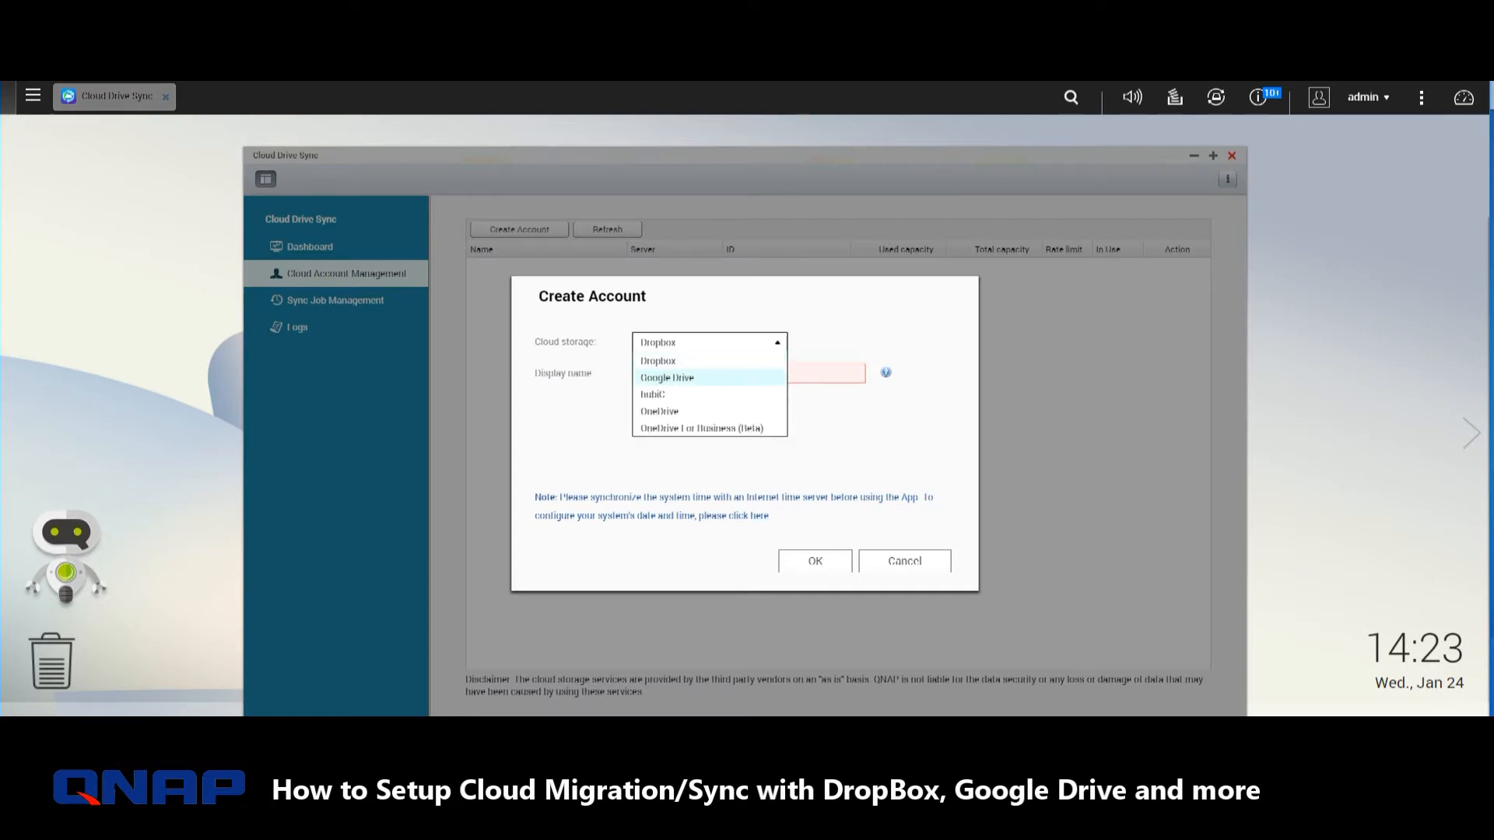
{"action": "left_click", "coordinate": [667, 378]}
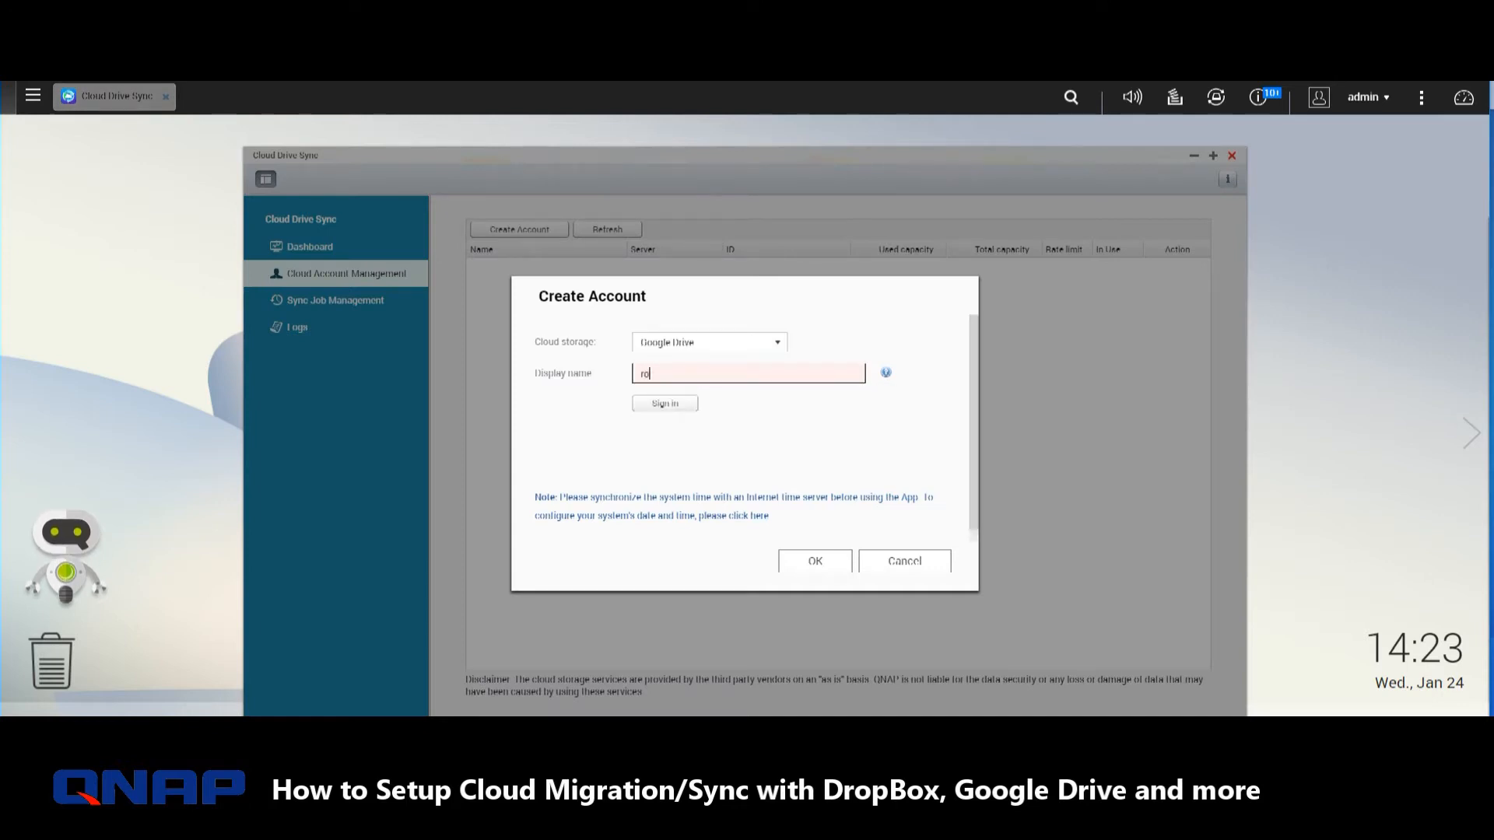
{"action": "type", "text": "n"}
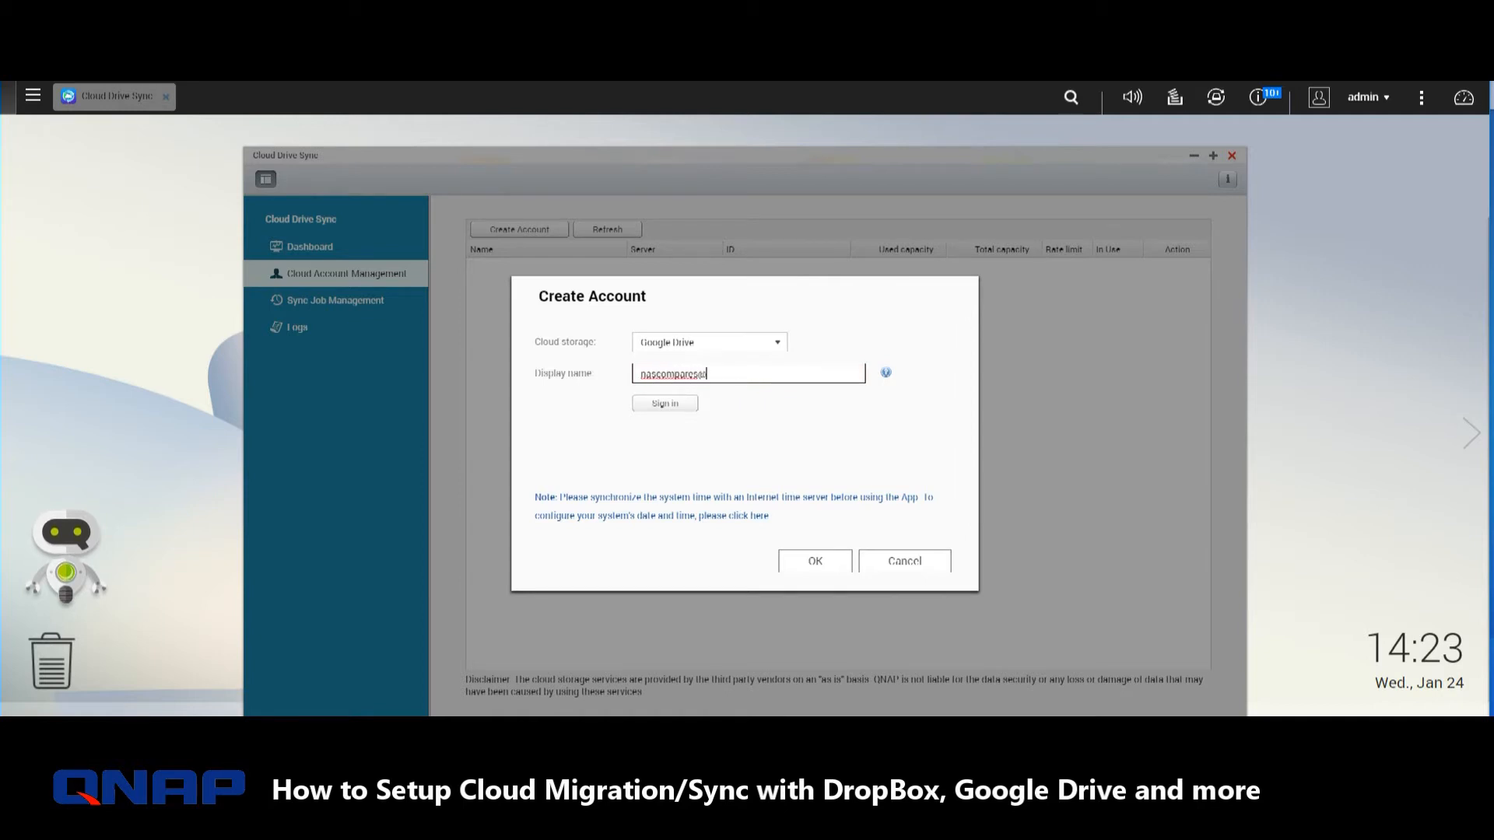
{"action": "type", "text": "@gmail.com"}
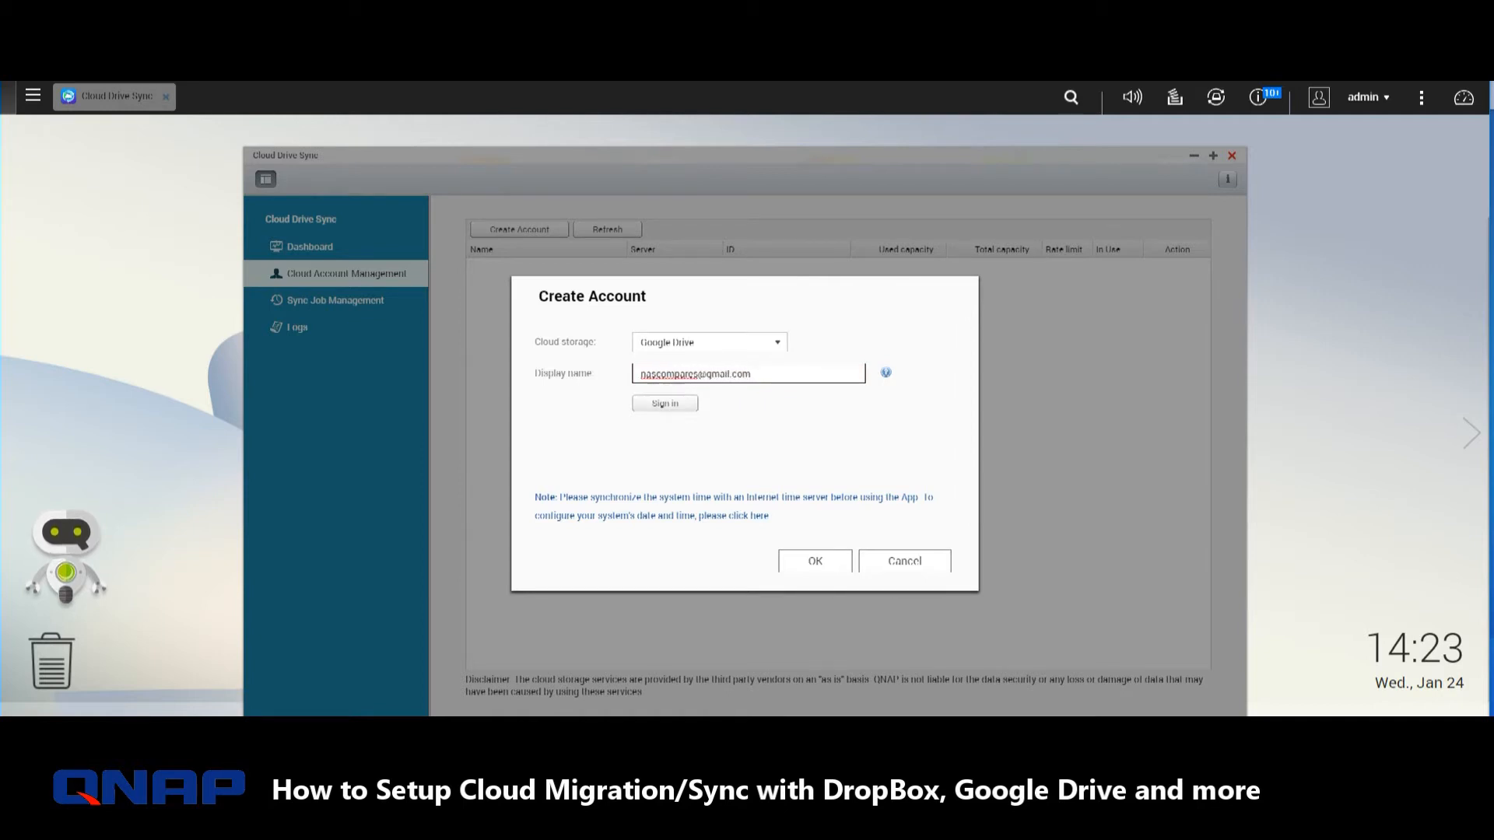
{"action": "left_click", "coordinate": [664, 403]}
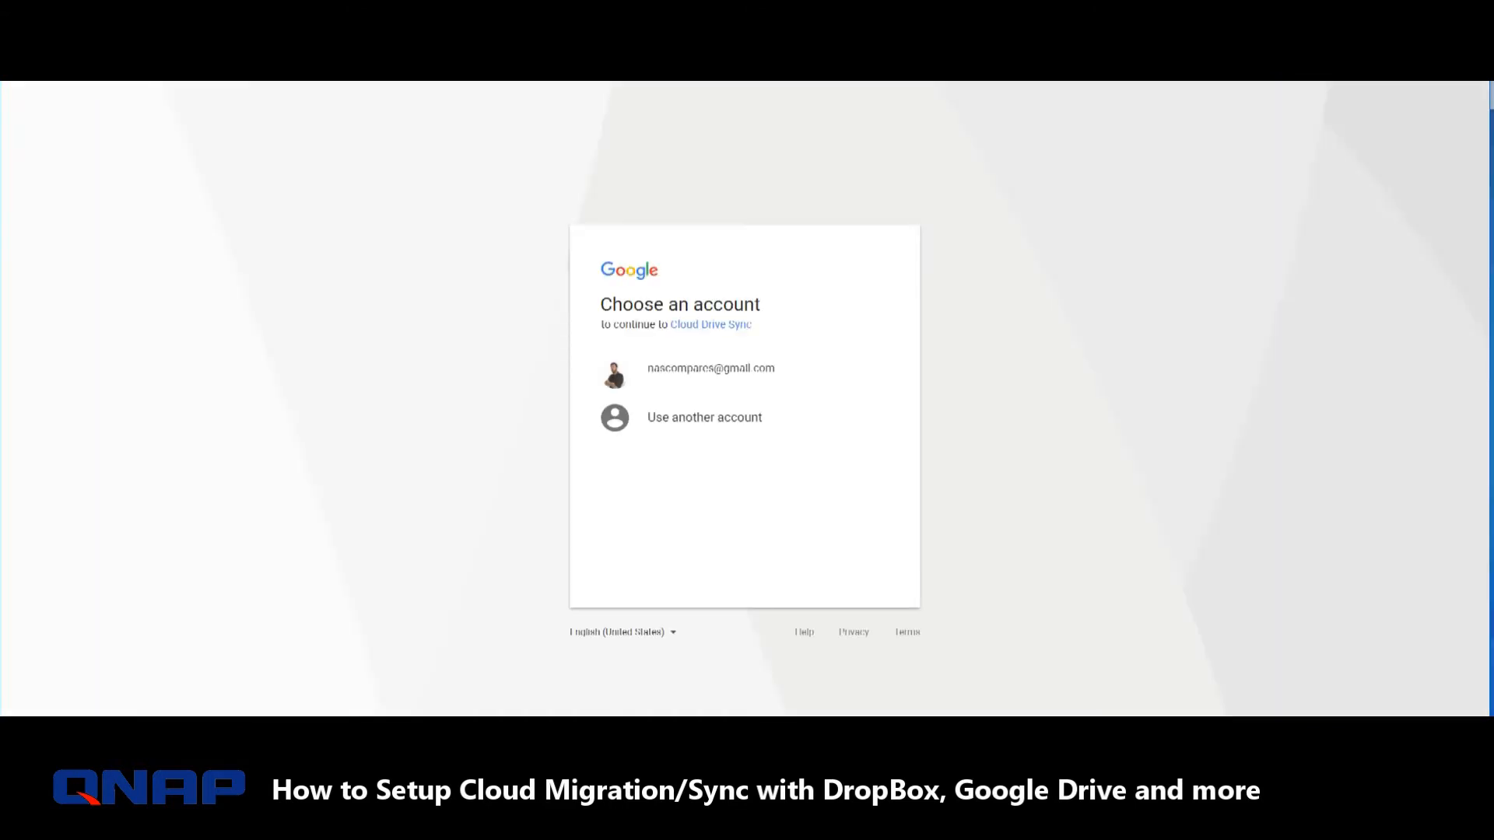
- Pick the Google account and allow Cloud Drive Sync to manage Drive files
{"action": "left_click", "coordinate": [710, 368]}
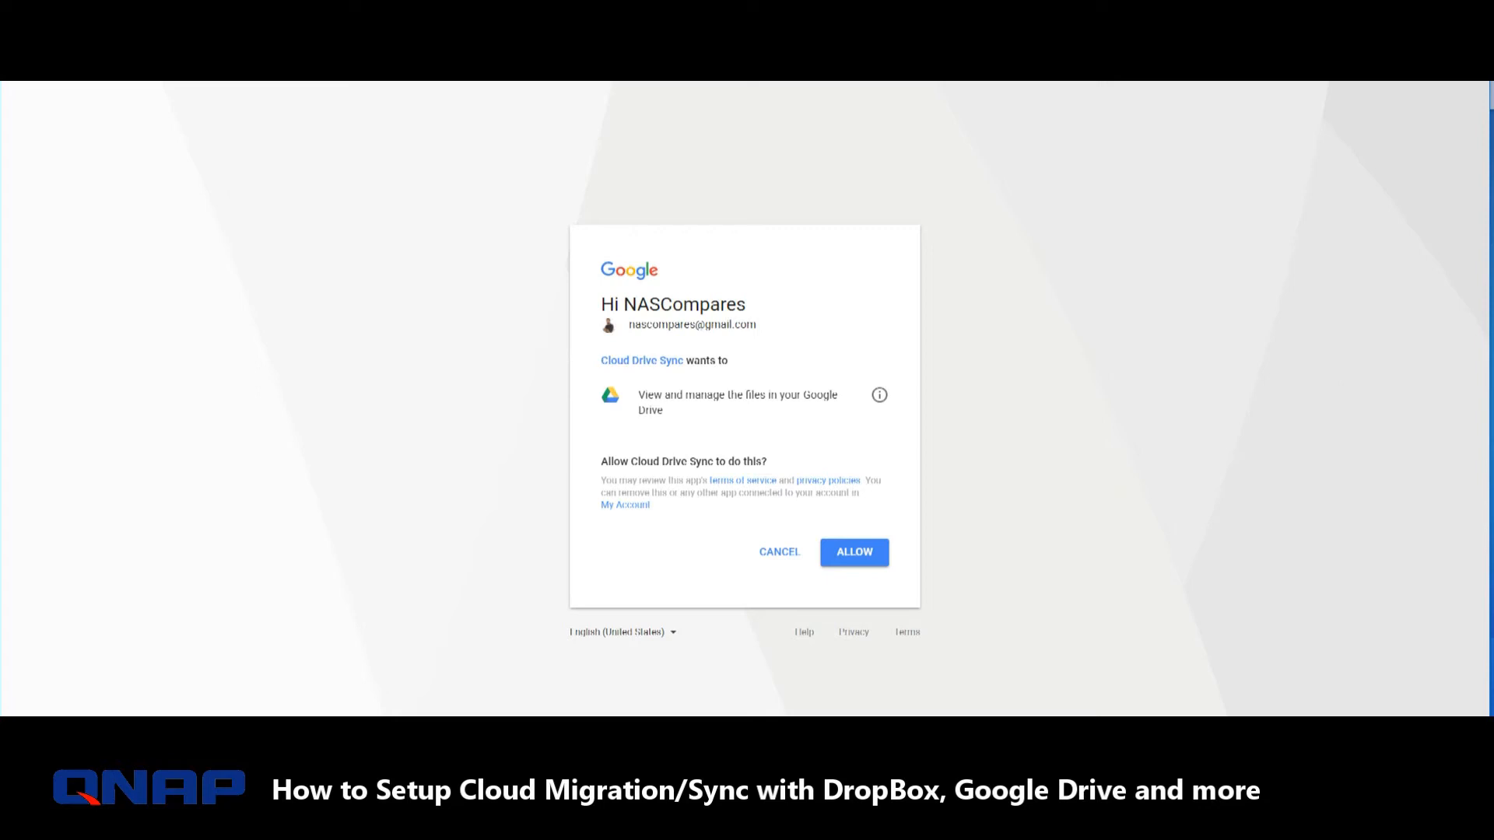
{"action": "left_click", "coordinate": [852, 552]}
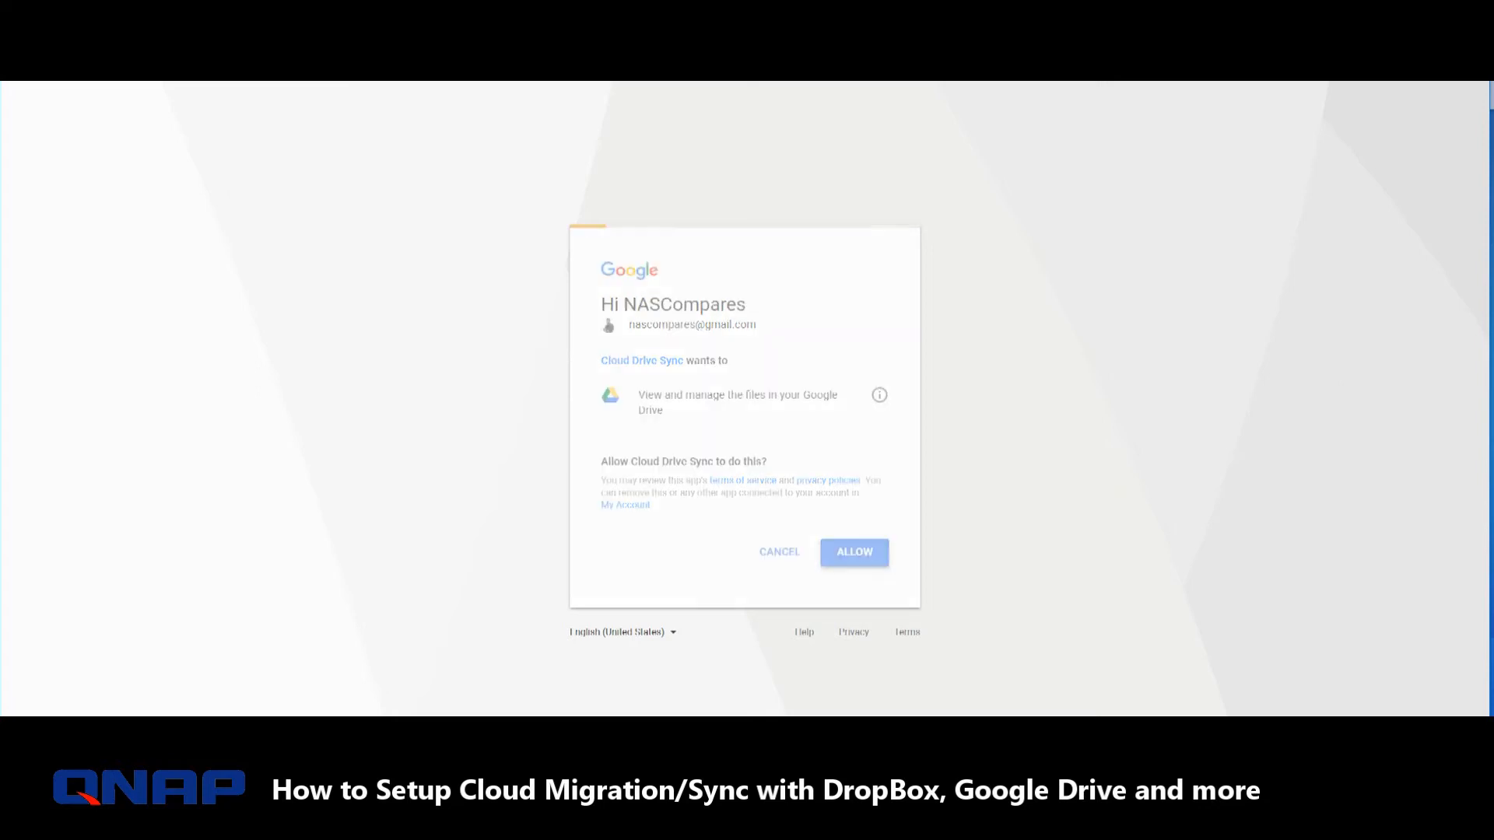
{"action": "left_click", "coordinate": [852, 551]}
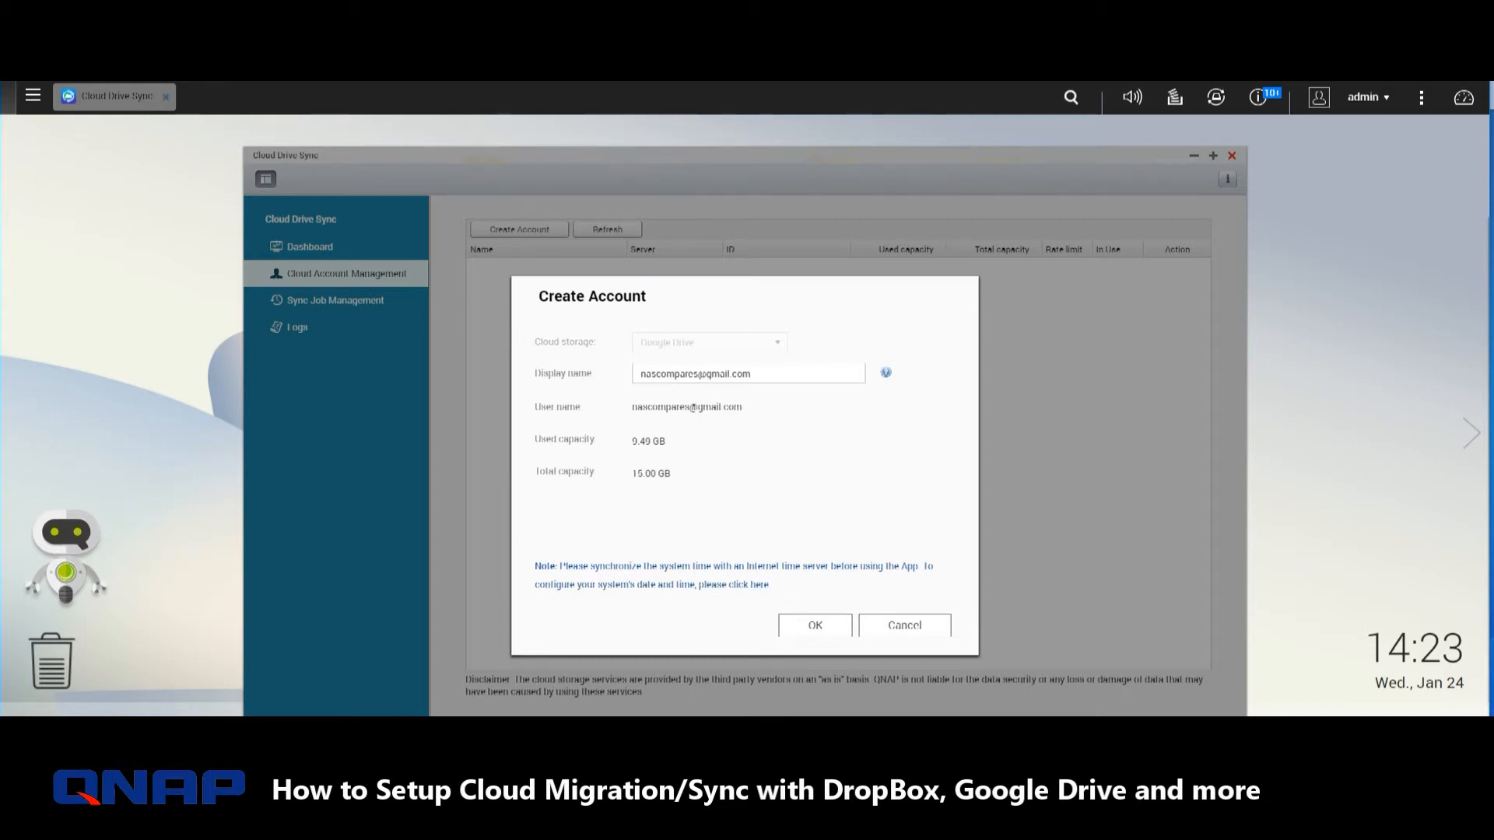
- Save the linked Google Drive account and view the empty Sync Job Management list
{"action": "left_click", "coordinate": [814, 625]}
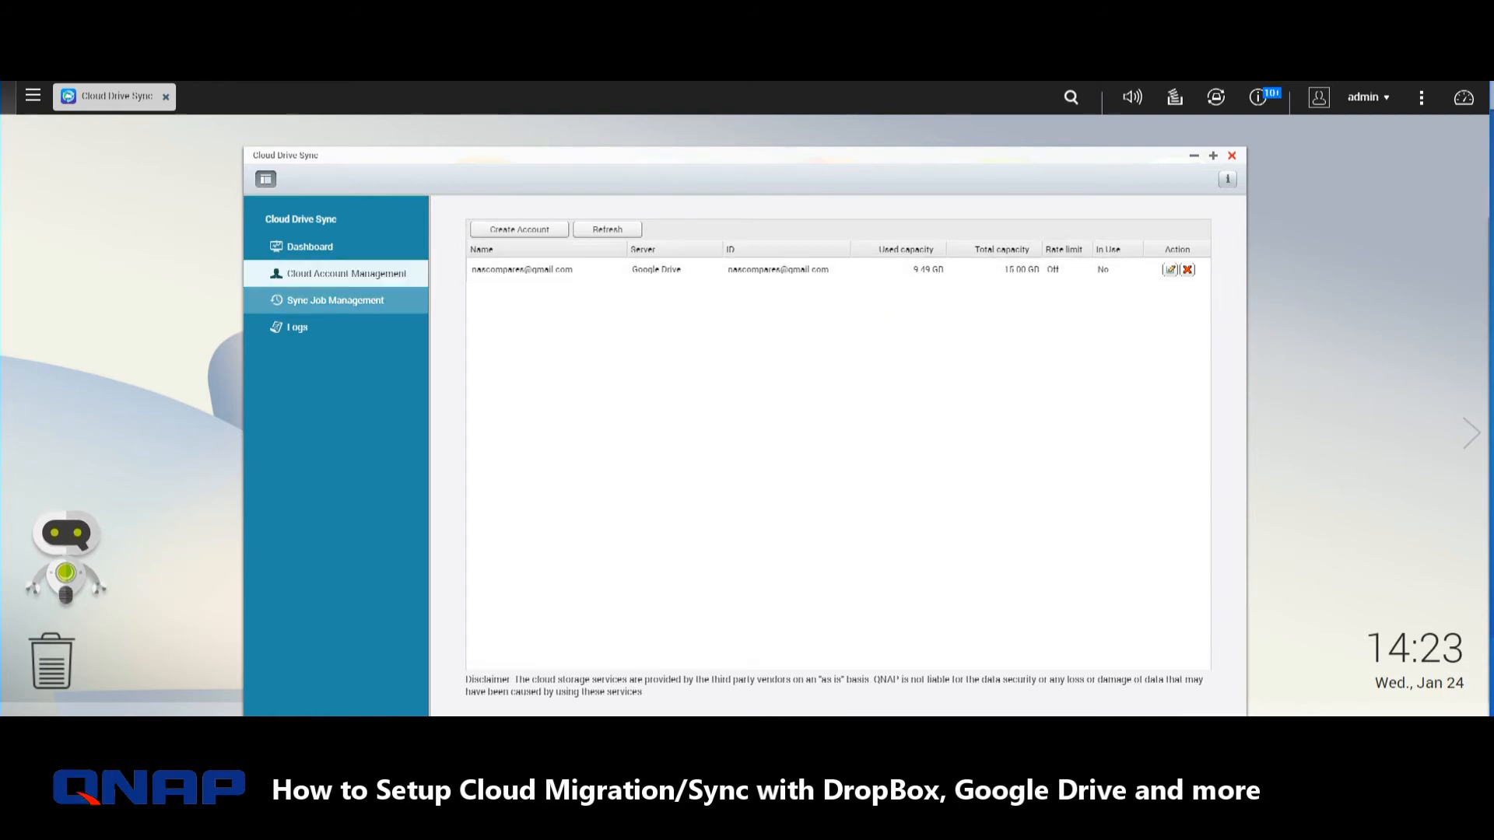
{"action": "left_click", "coordinate": [335, 300]}
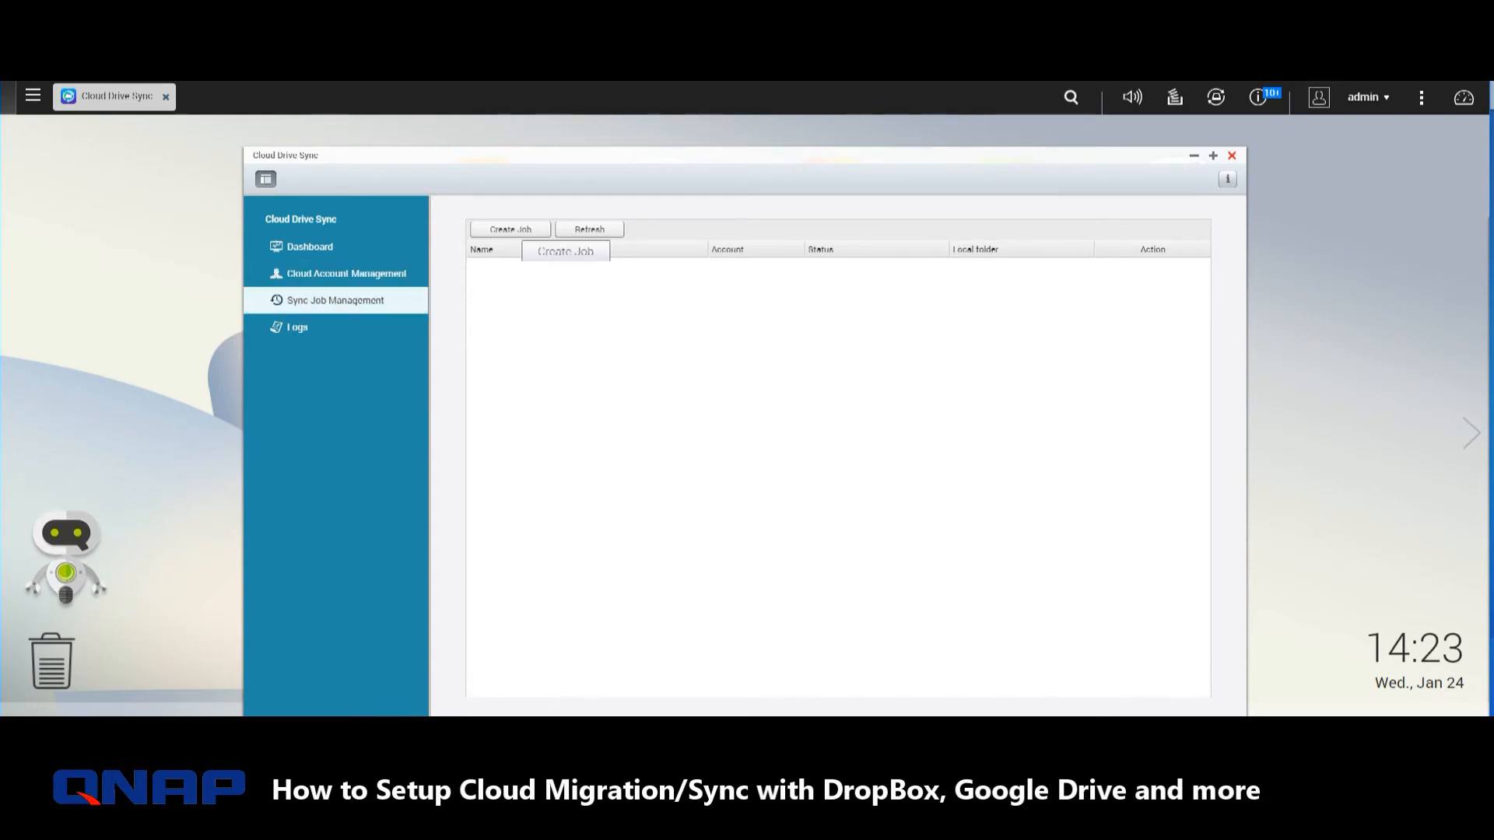
- Start a new sync job and select Download/QNAP TEST 2 as the local folder
{"action": "left_click", "coordinate": [509, 229]}
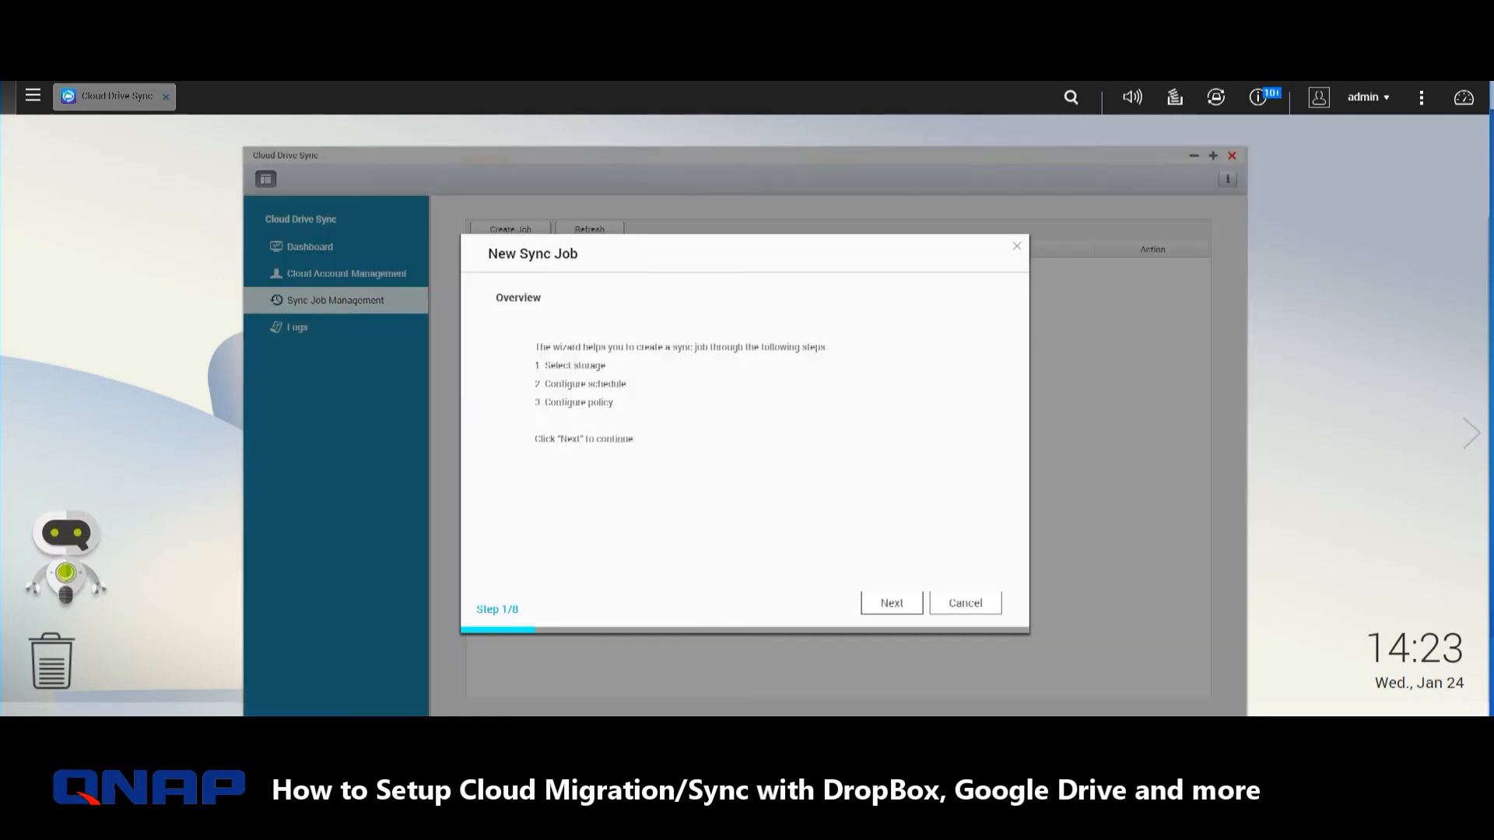
{"action": "left_click", "coordinate": [890, 603]}
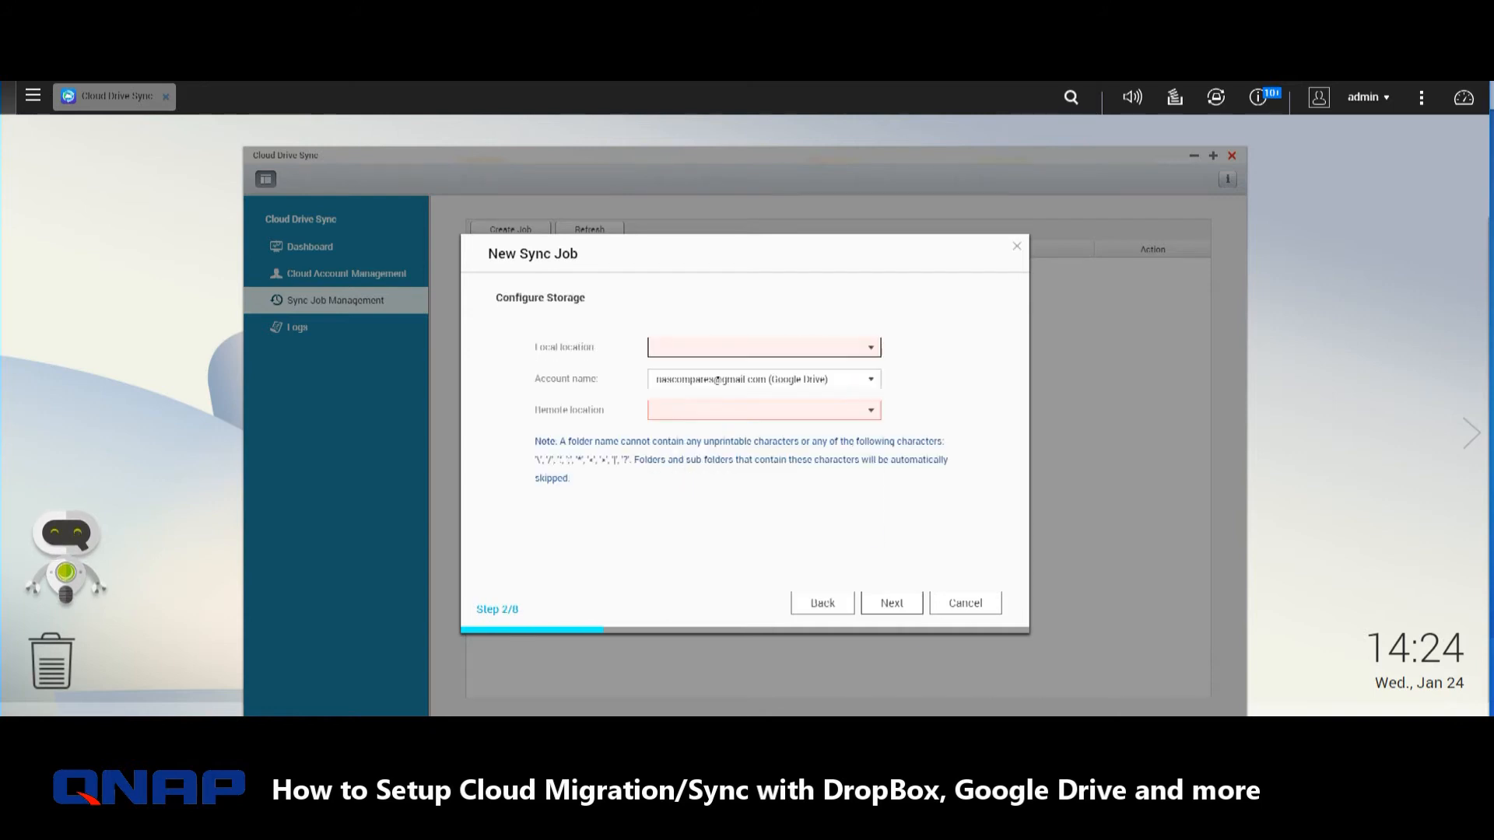
{"action": "left_click", "coordinate": [868, 346]}
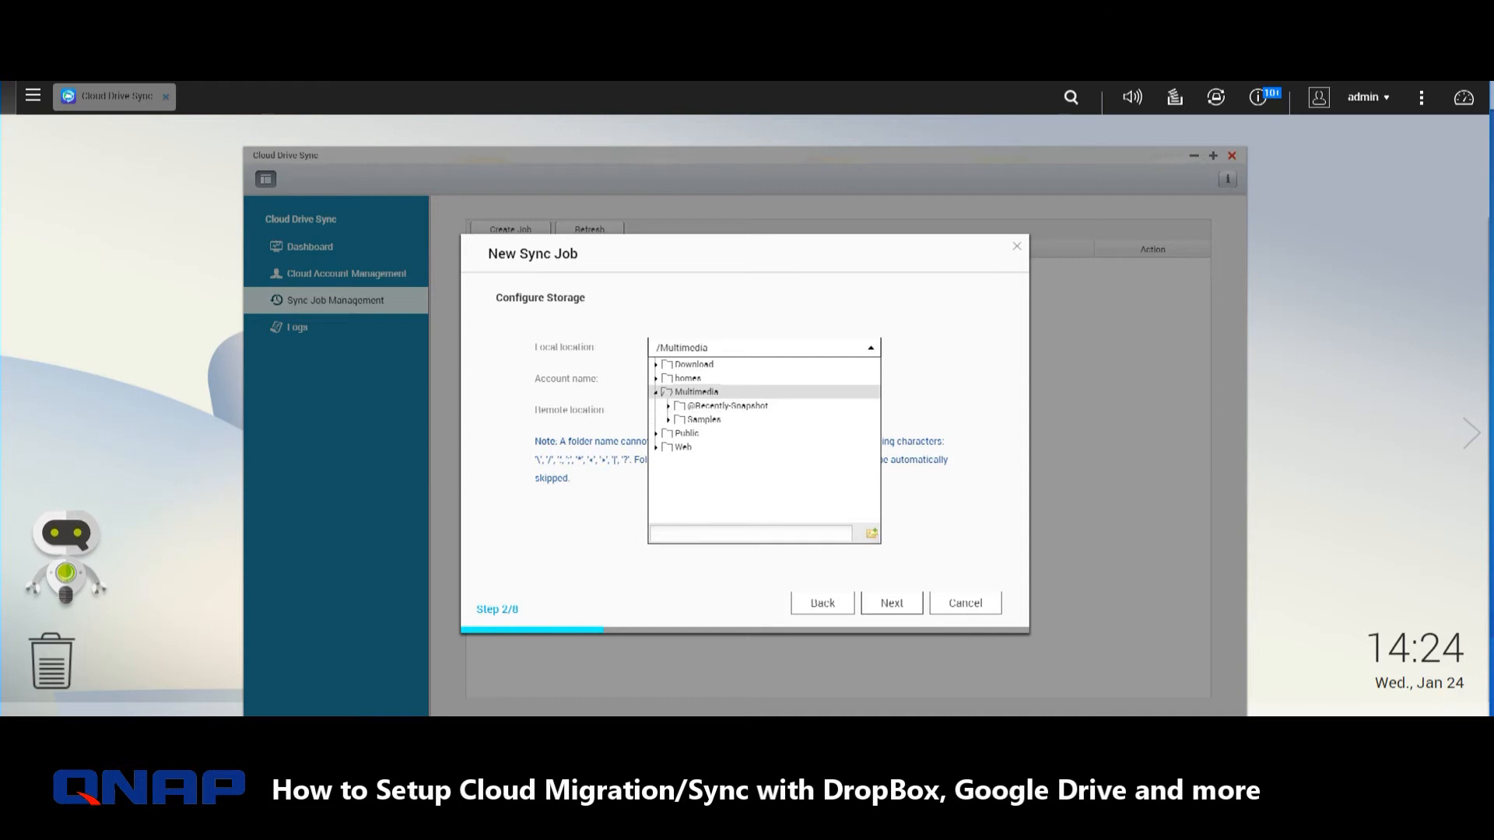
{"action": "left_click", "coordinate": [666, 364]}
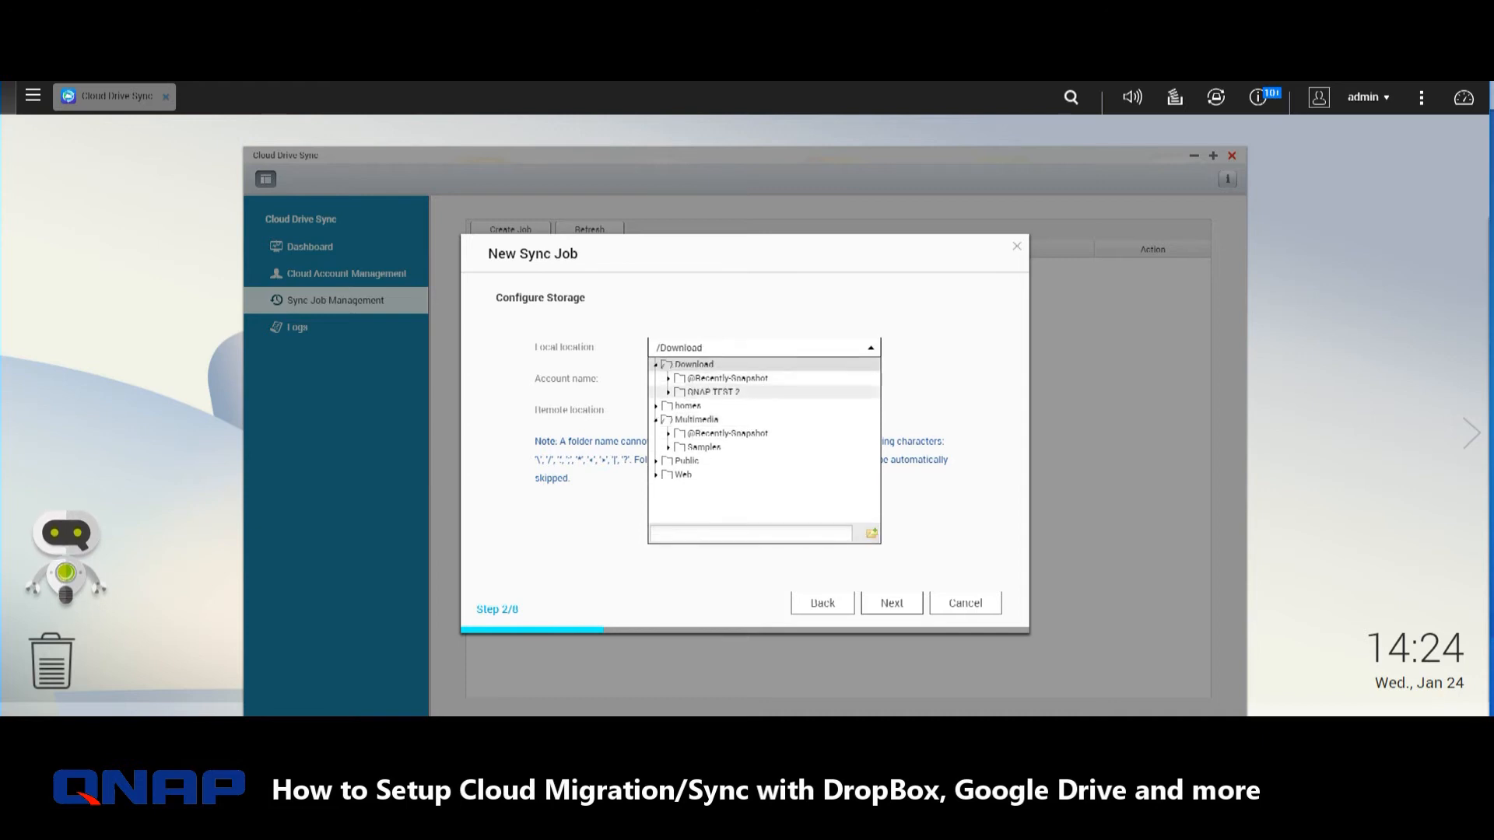
{"action": "left_click", "coordinate": [709, 391]}
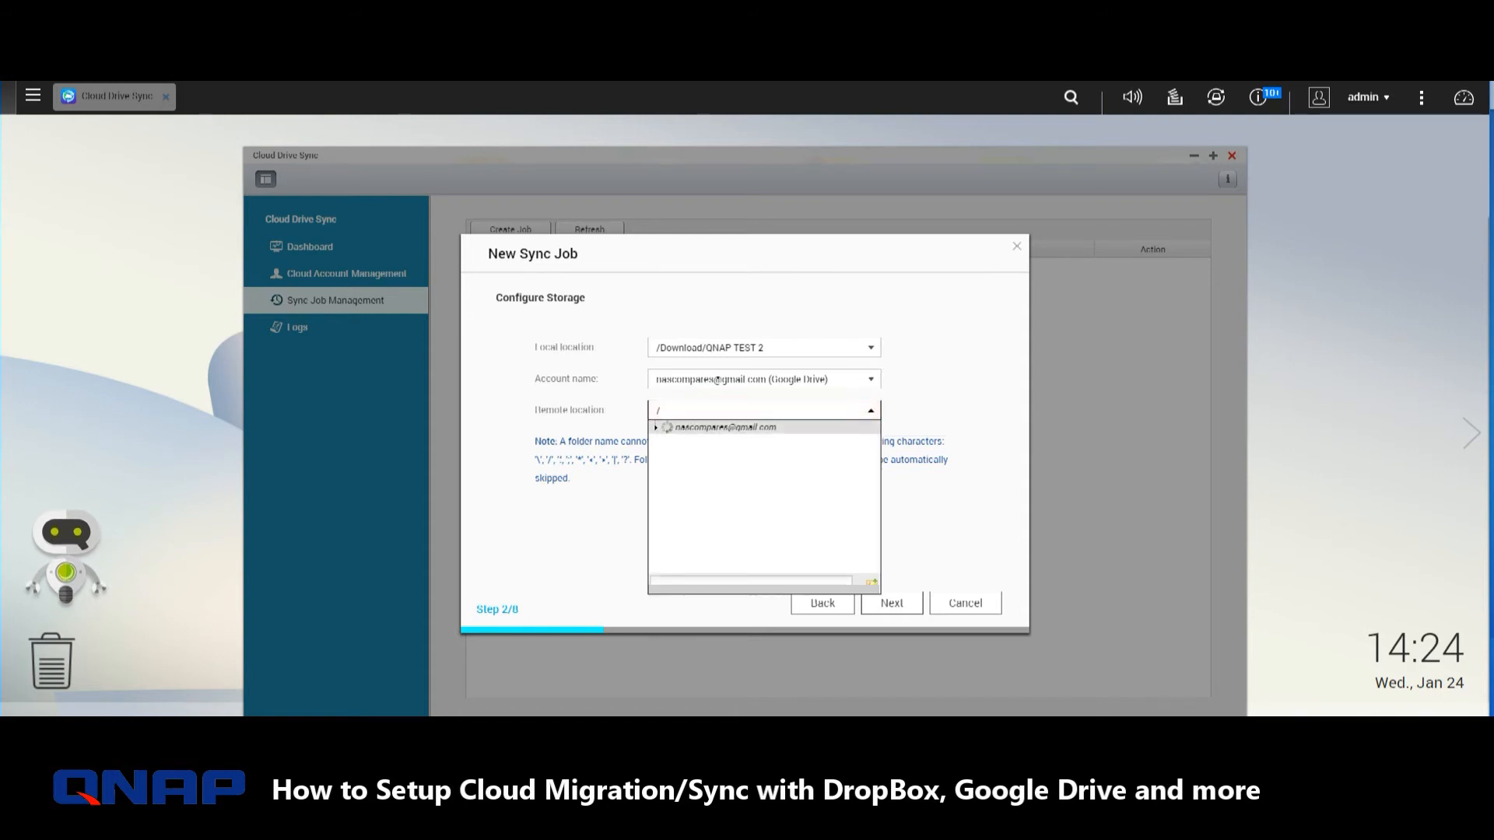
- Select the Buffalo Content Google Drive folder and schedule continuous syncing, starting immediately
{"action": "left_click", "coordinate": [656, 428]}
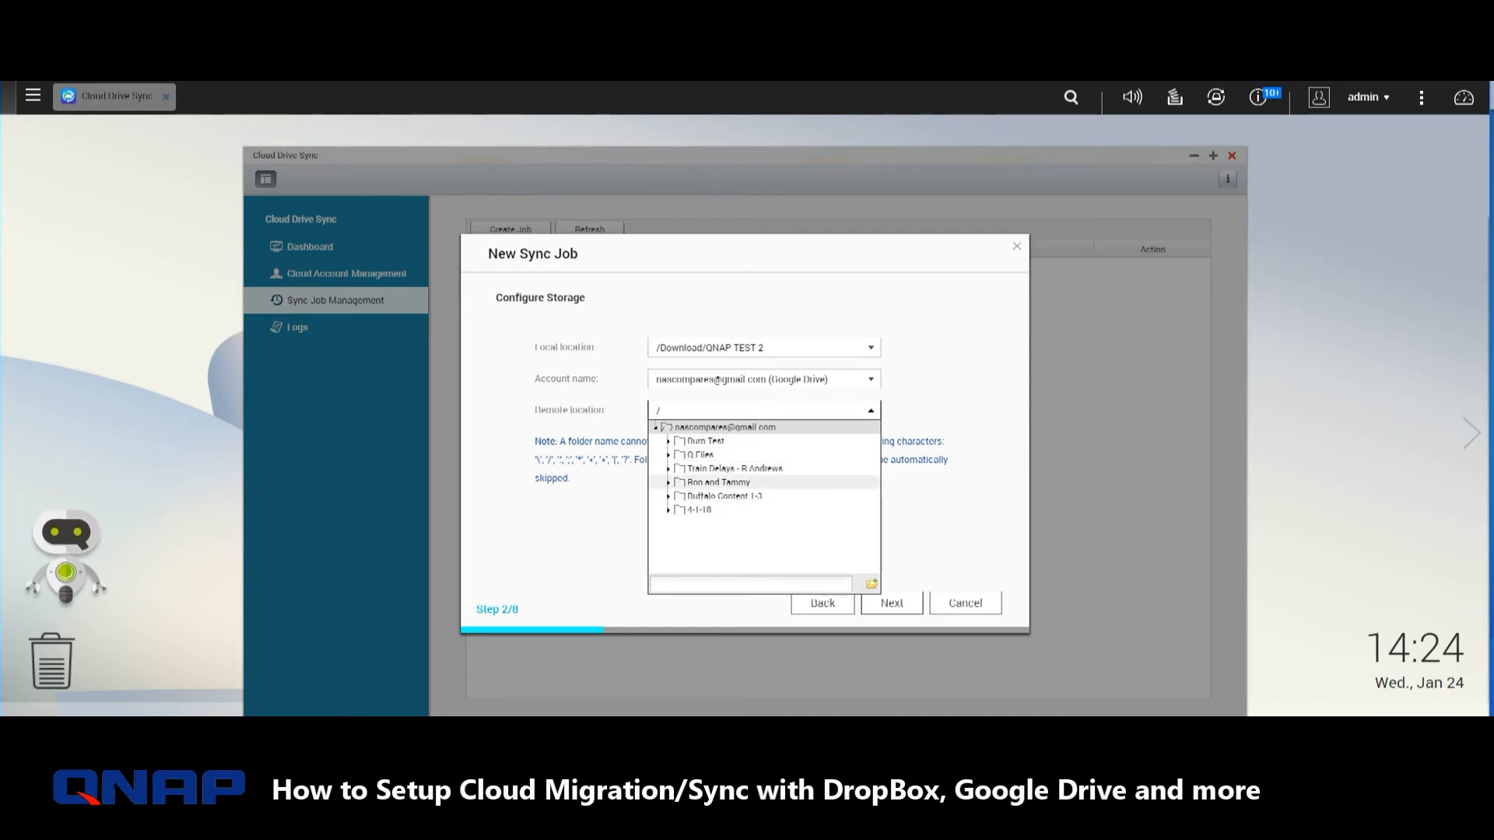
{"action": "left_click", "coordinate": [725, 496]}
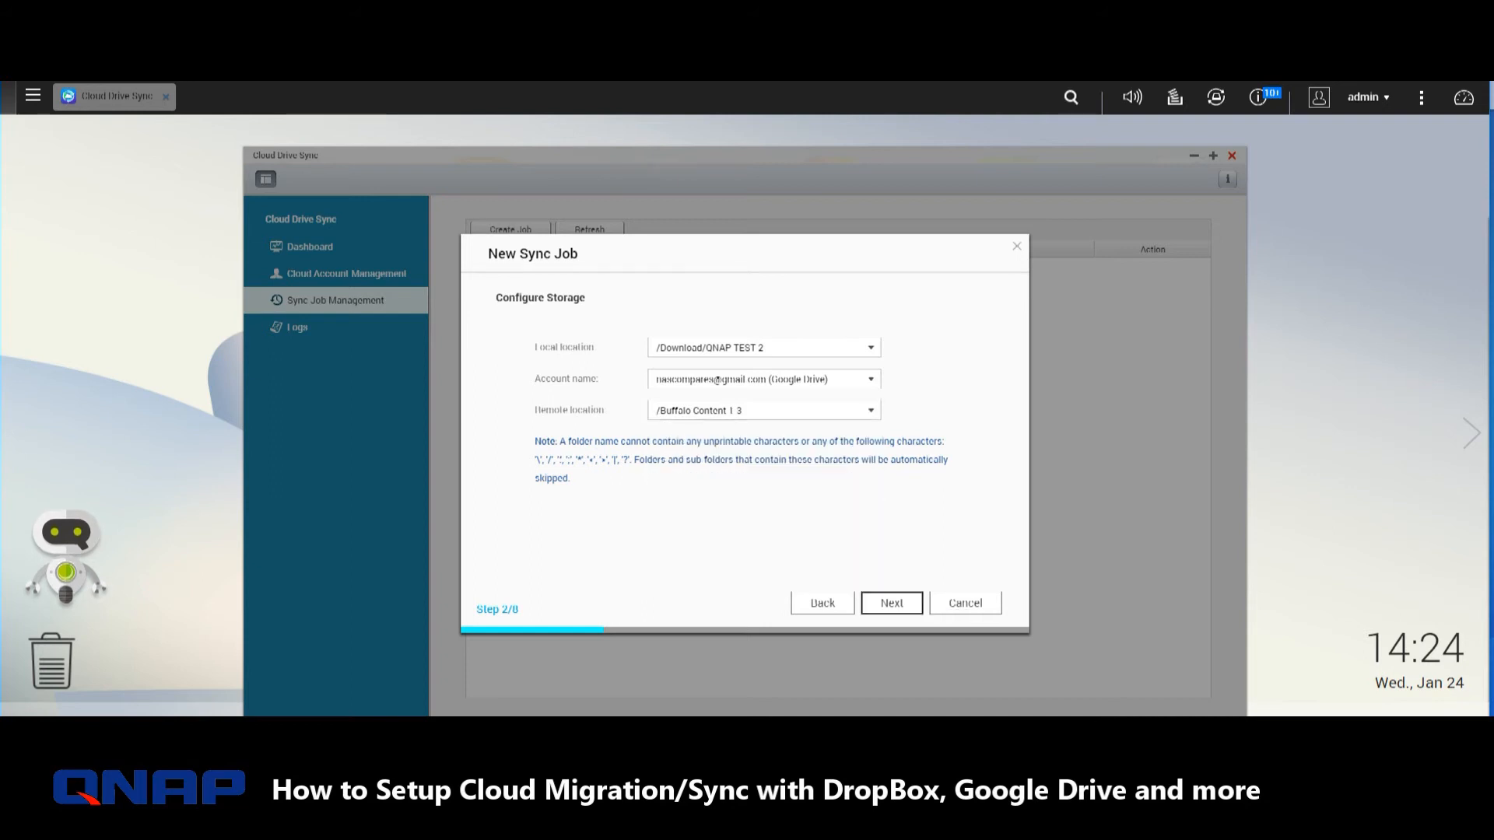
{"action": "left_click", "coordinate": [890, 603]}
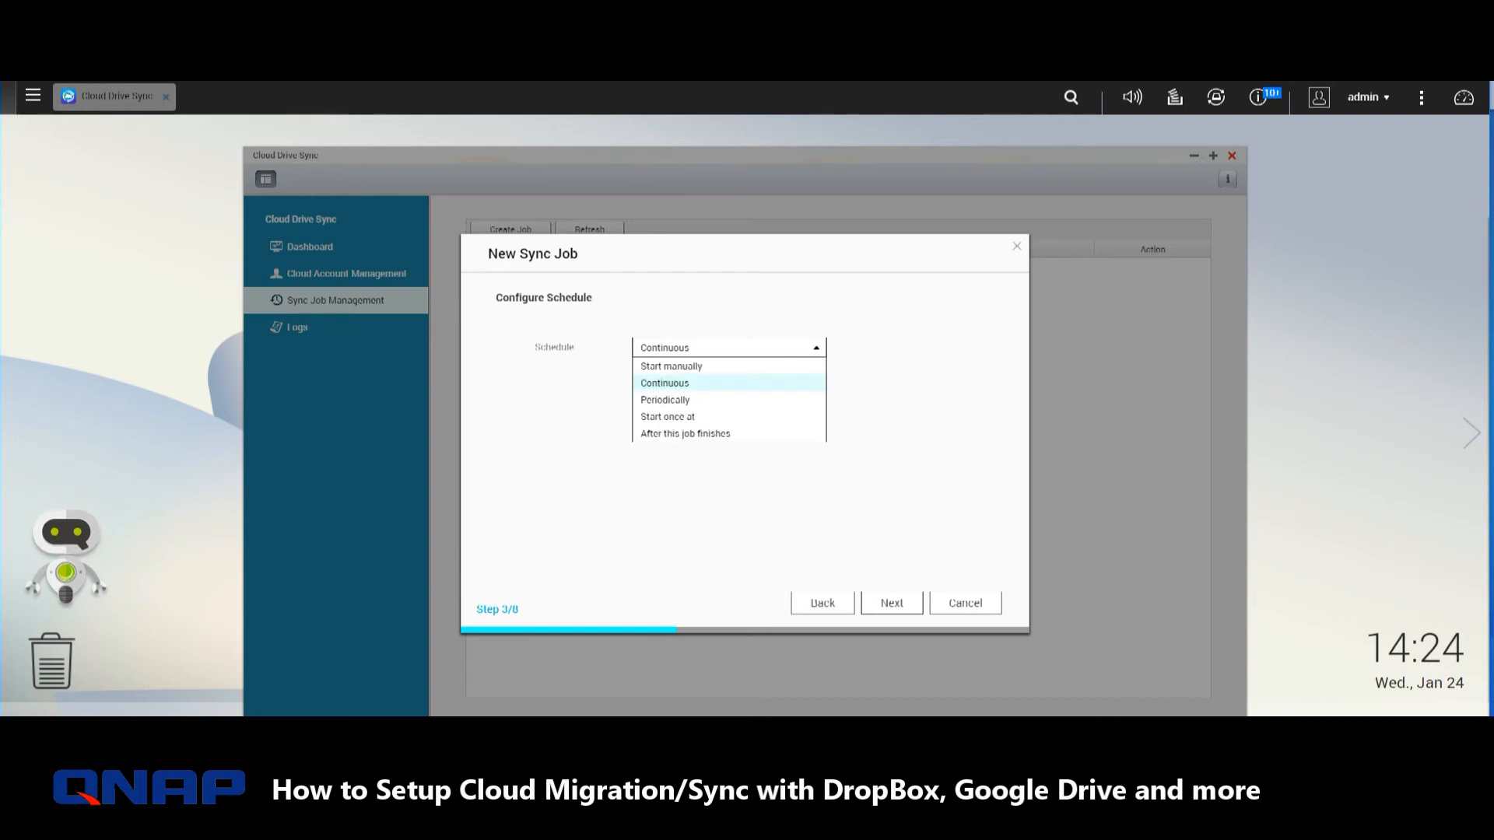
{"action": "mouse_move", "coordinate": [671, 366]}
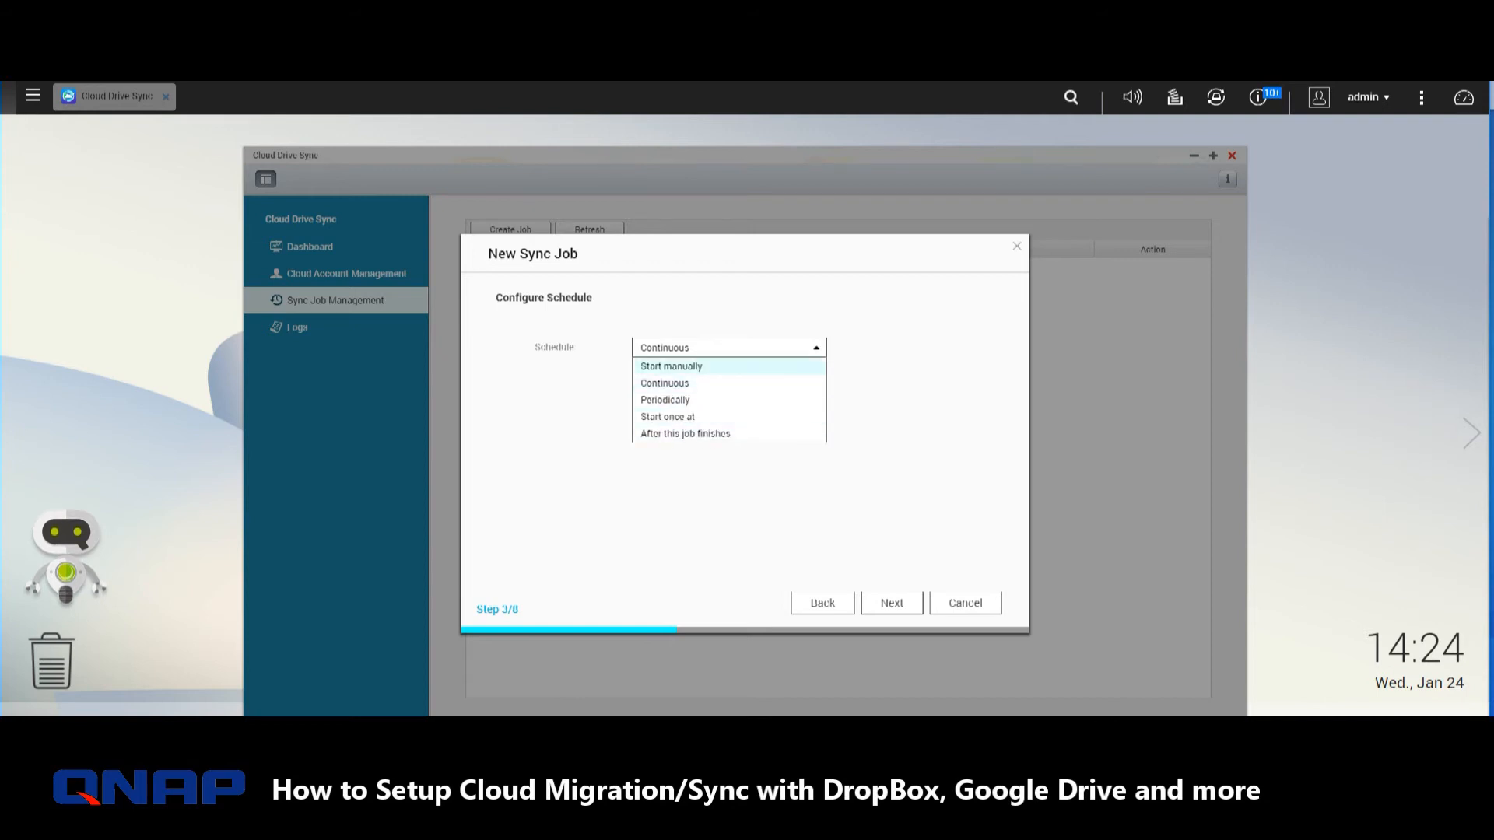
{"action": "mouse_move", "coordinate": [663, 382]}
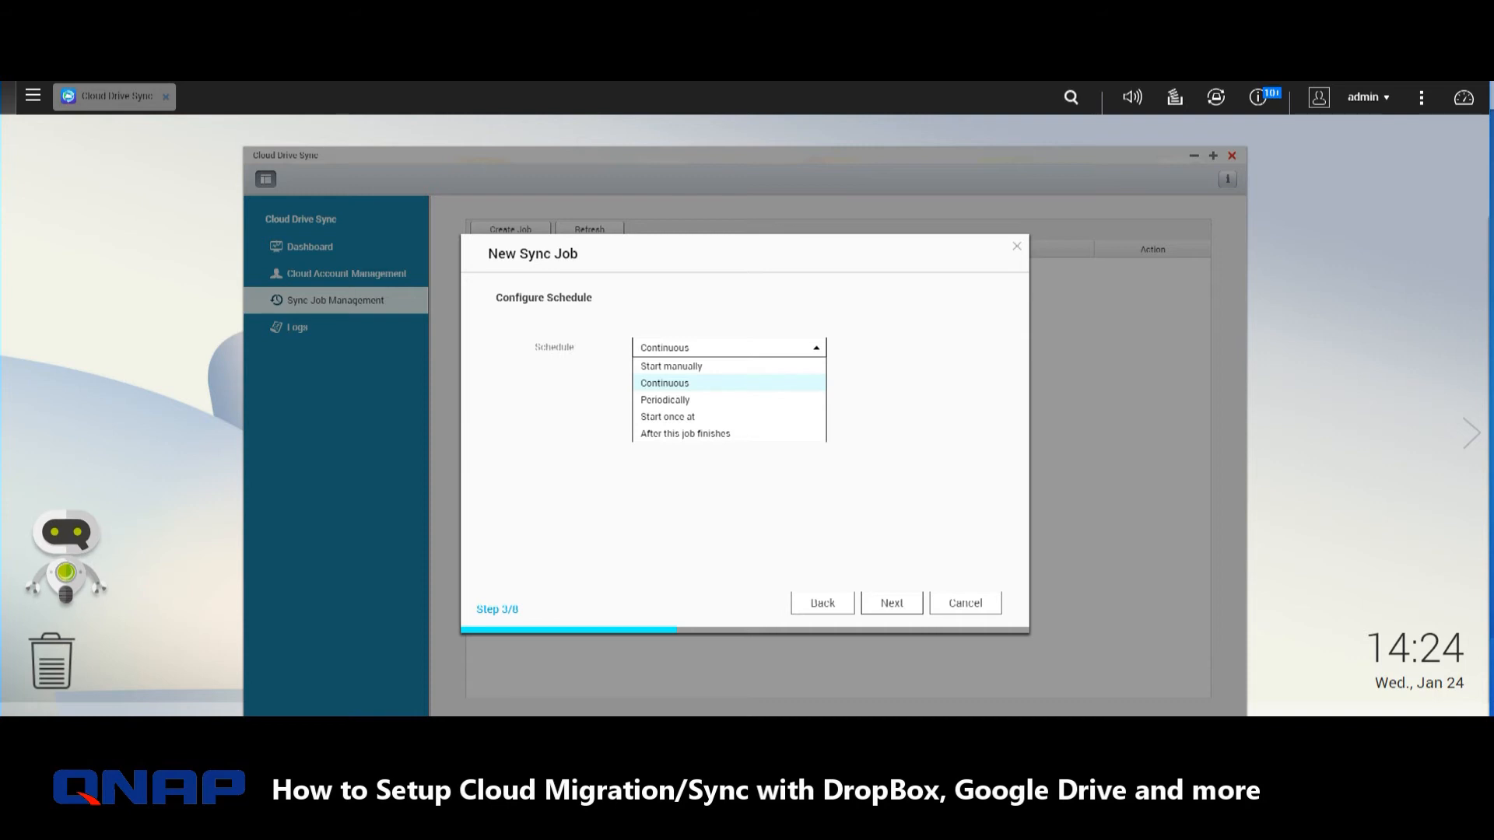
{"action": "left_click", "coordinate": [663, 383]}
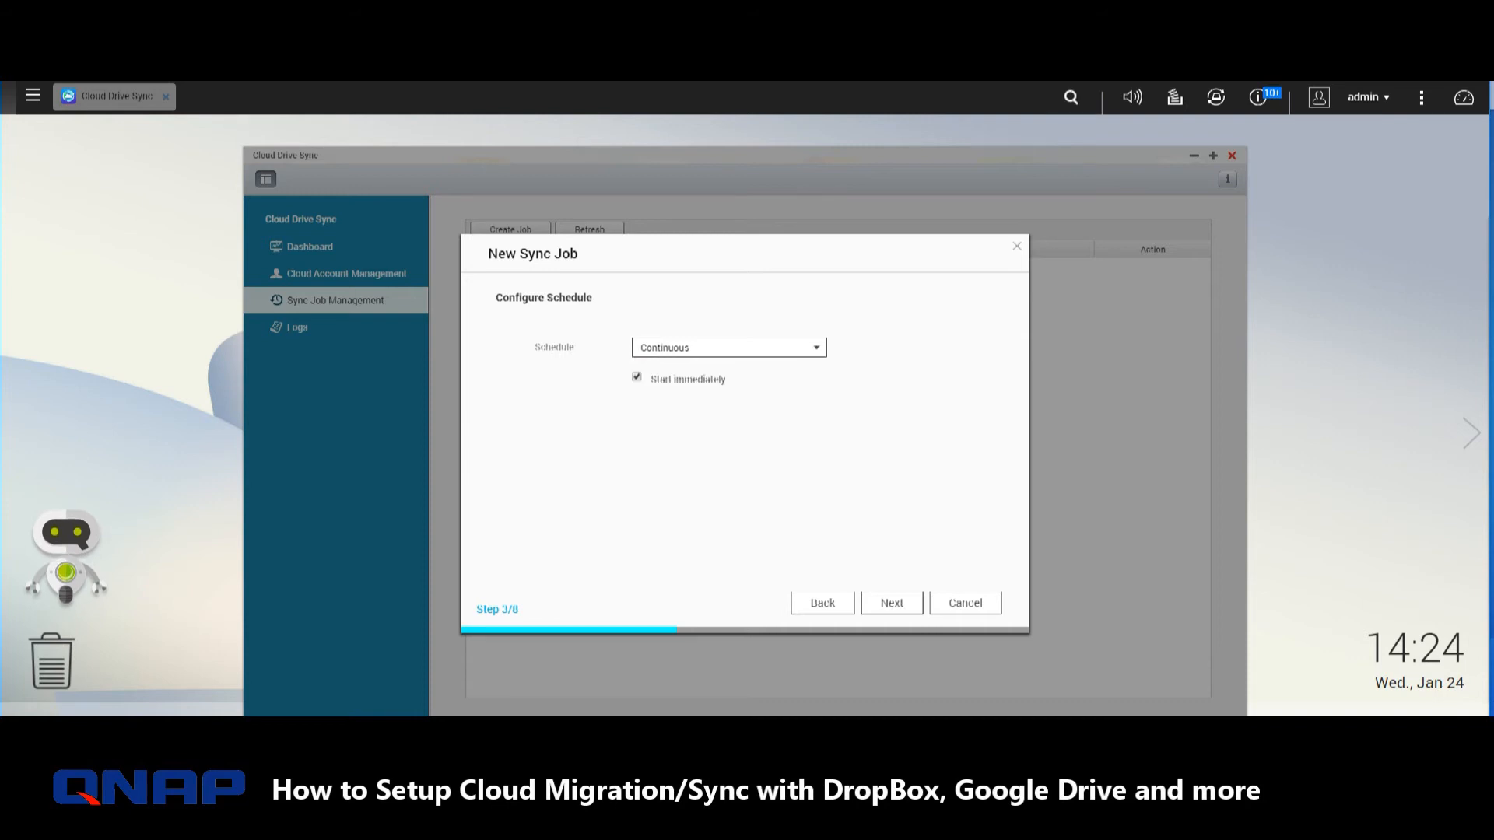
{"action": "left_click", "coordinate": [891, 602]}
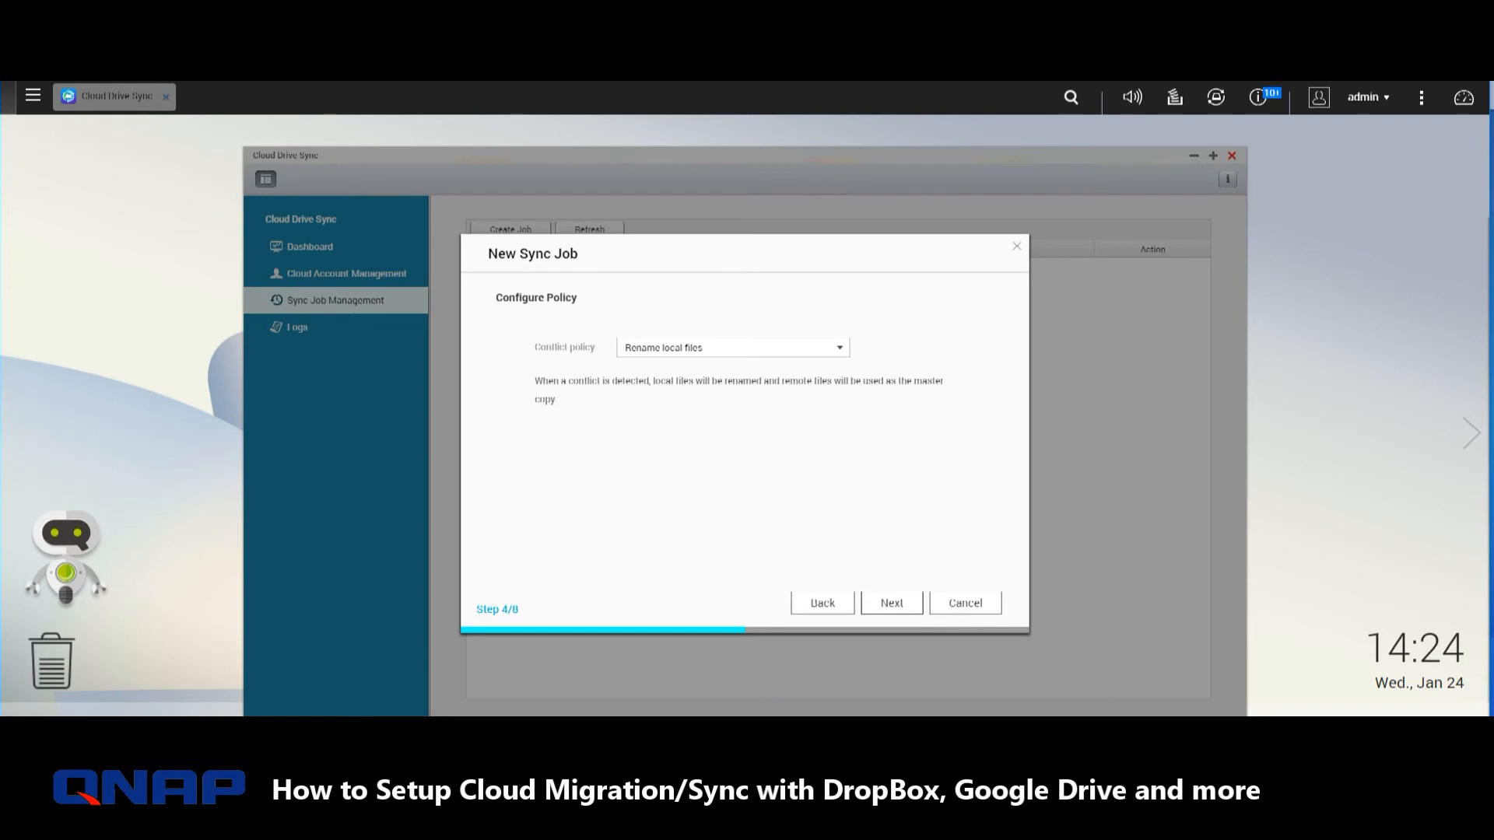
- Keep 'Rename local files' as the sync job's conflict policy
{"action": "left_click", "coordinate": [731, 347]}
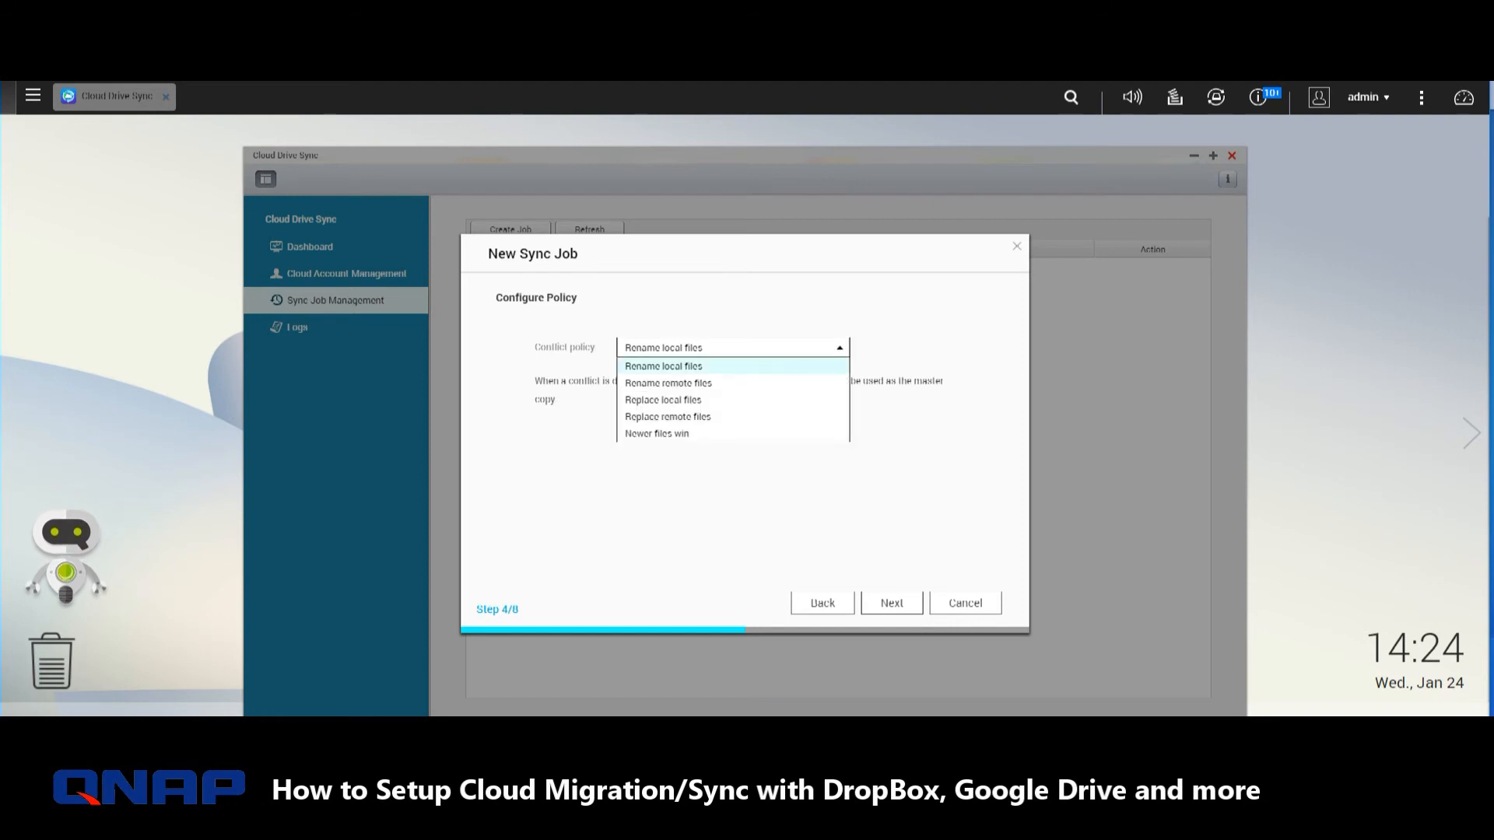
{"action": "left_click", "coordinate": [663, 366]}
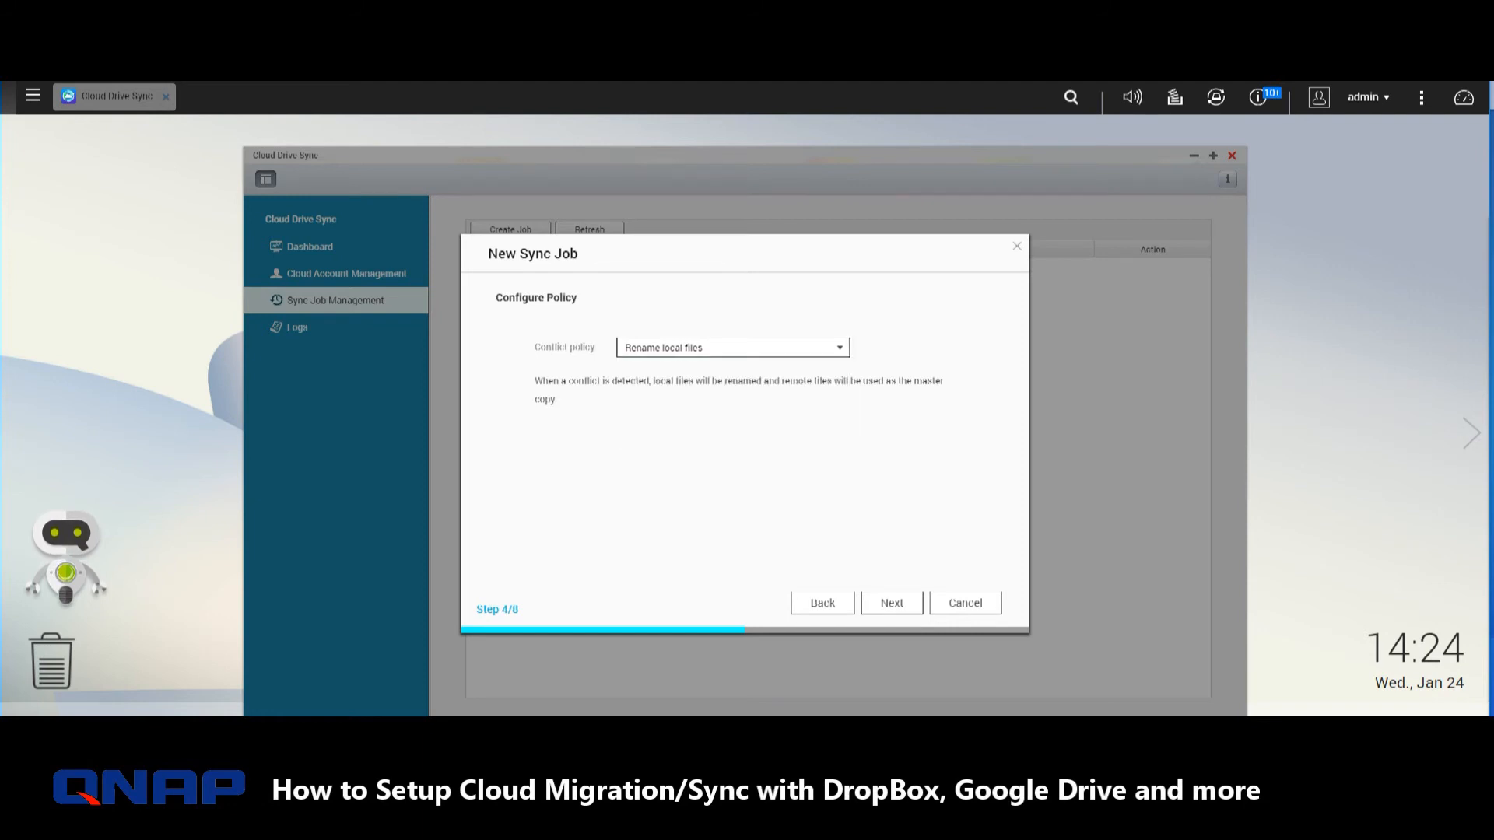
{"action": "left_click", "coordinate": [730, 347]}
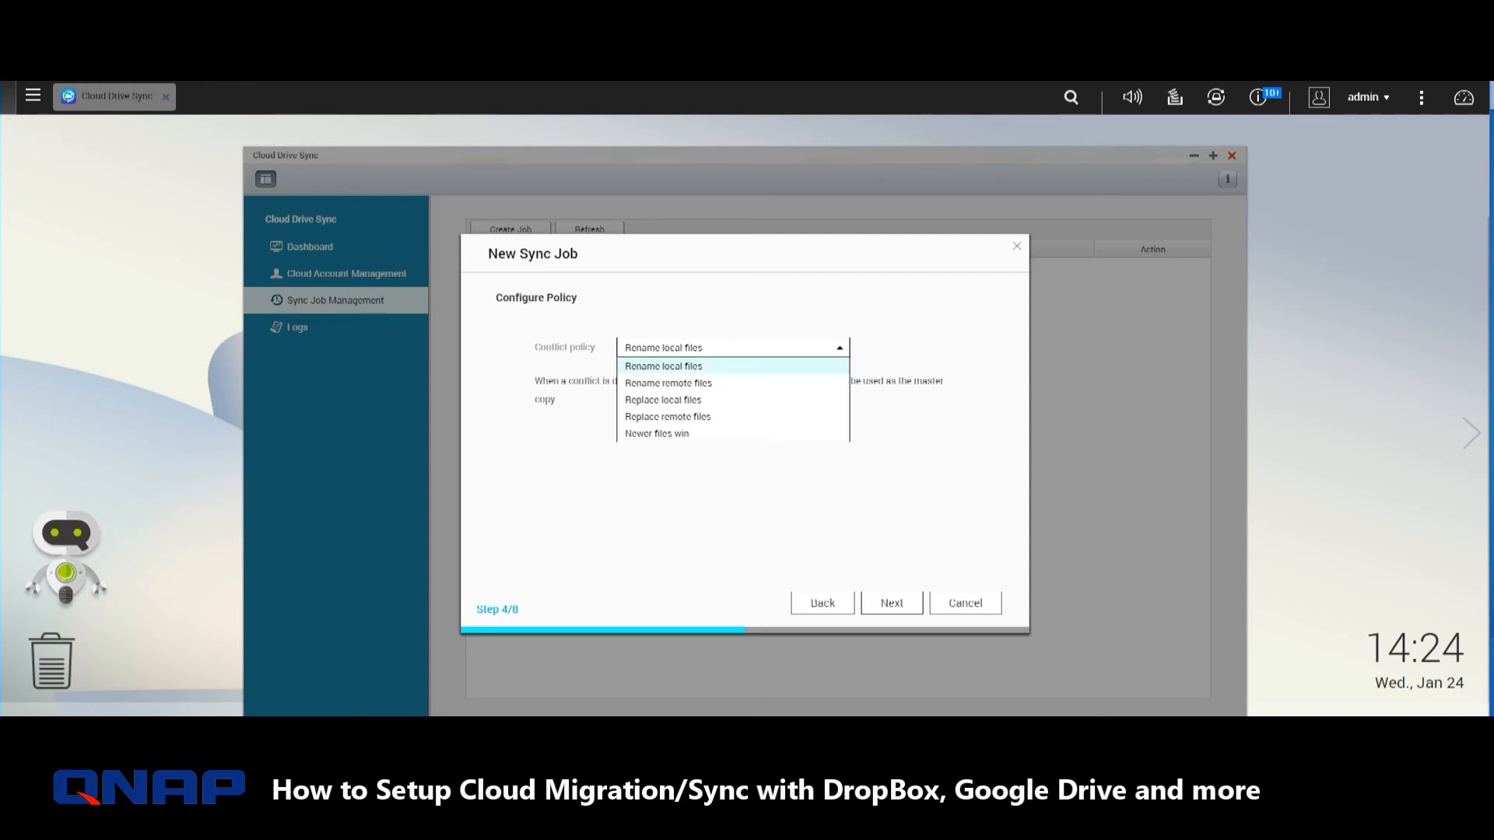
{"action": "left_click", "coordinate": [663, 366]}
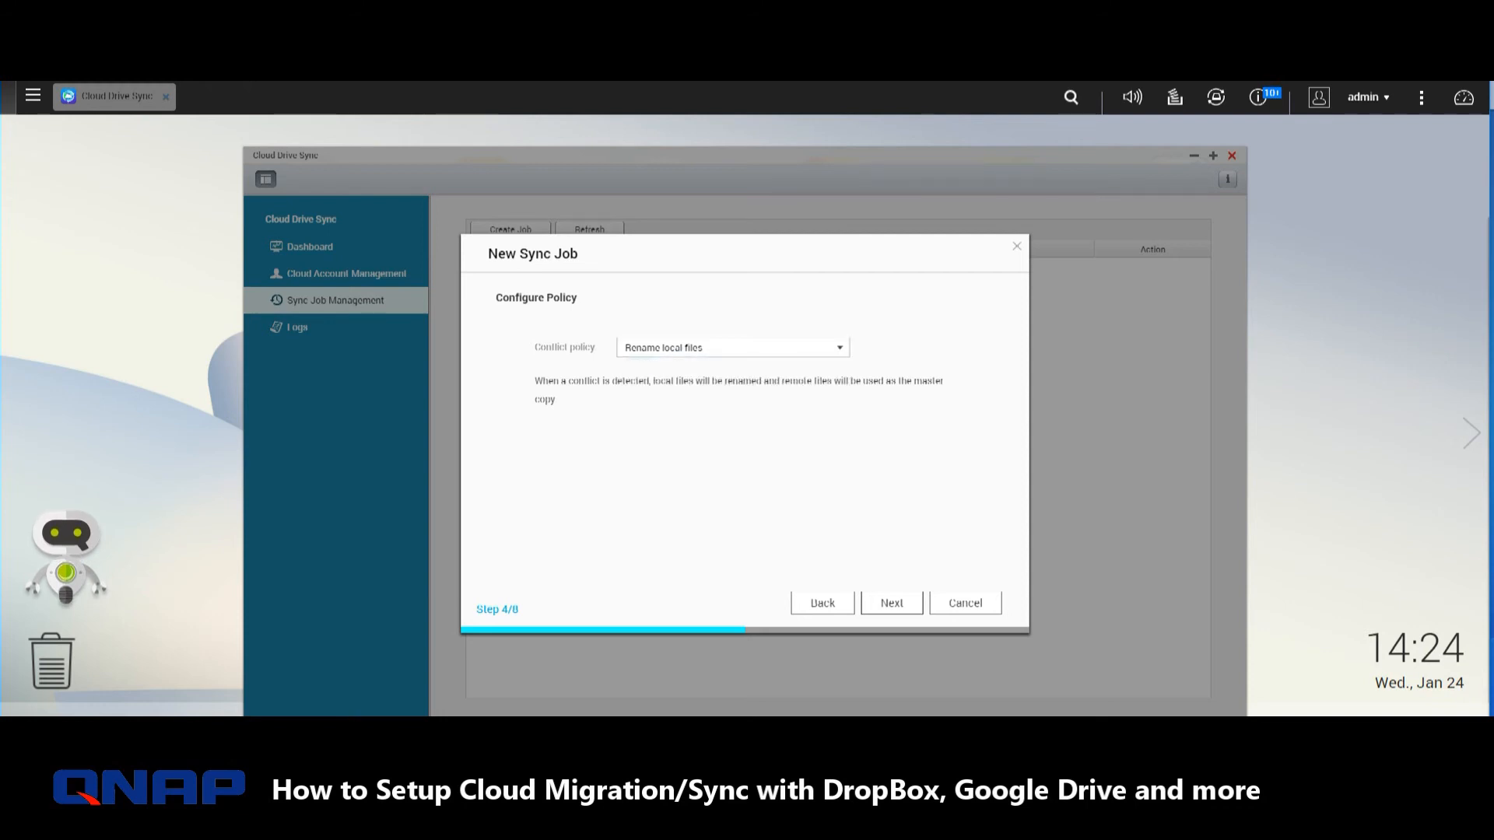
{"action": "left_click", "coordinate": [891, 602]}
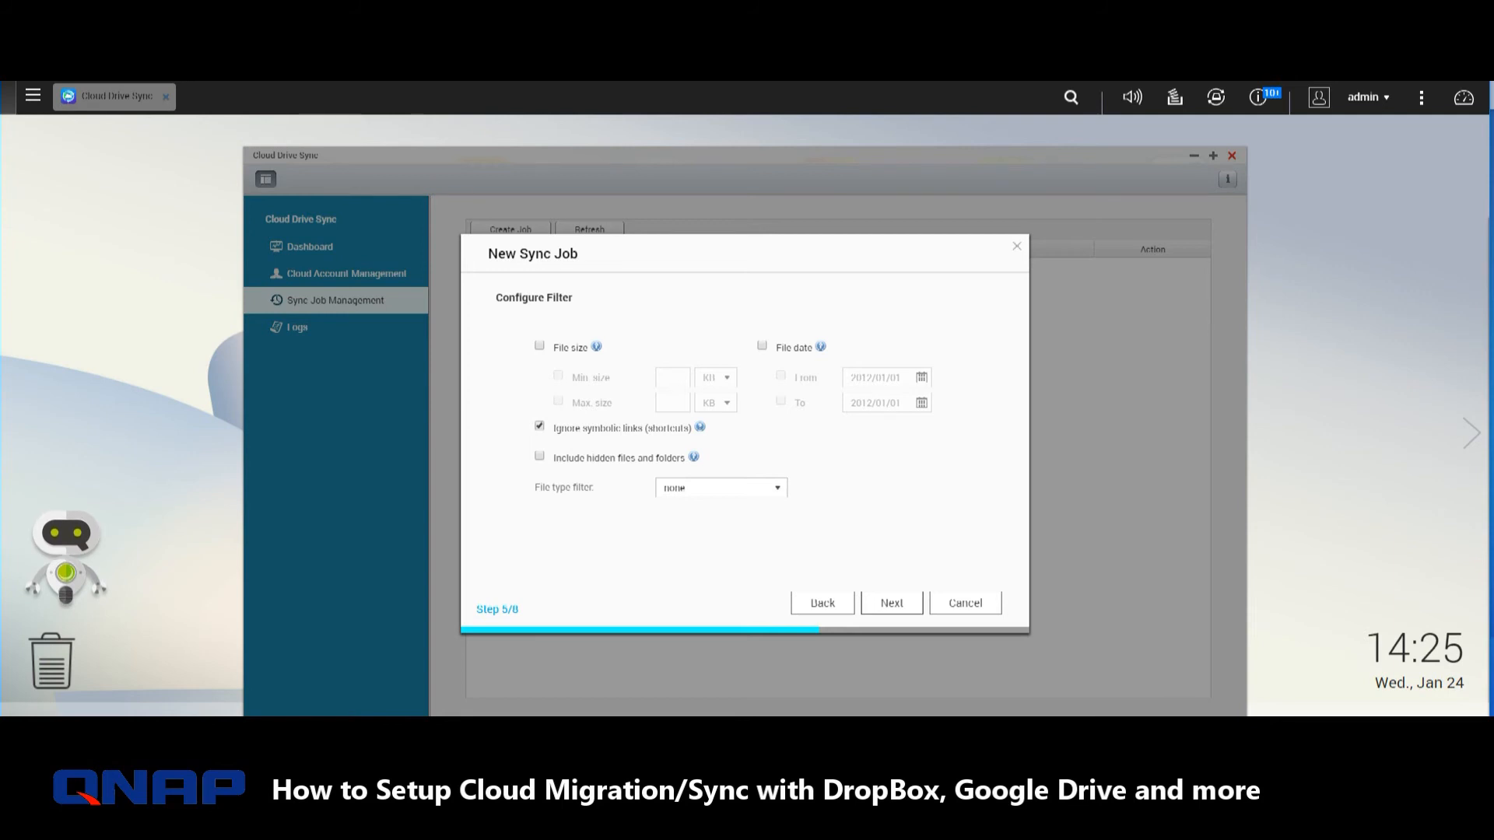
- Accept default file filters and name the sync job 'test'
{"action": "left_click", "coordinate": [890, 602]}
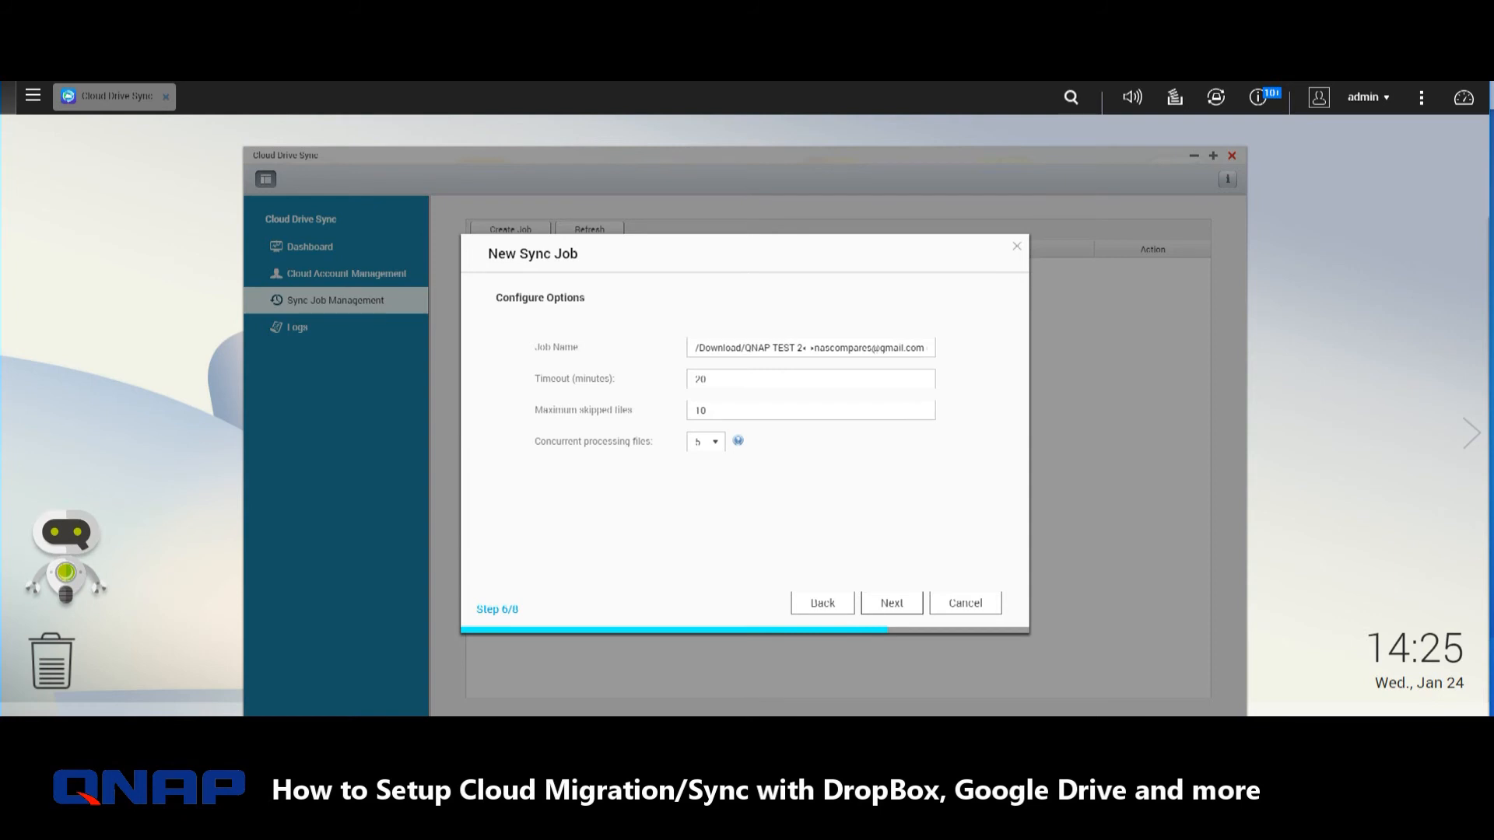
{"action": "triple_click", "coordinate": [810, 347]}
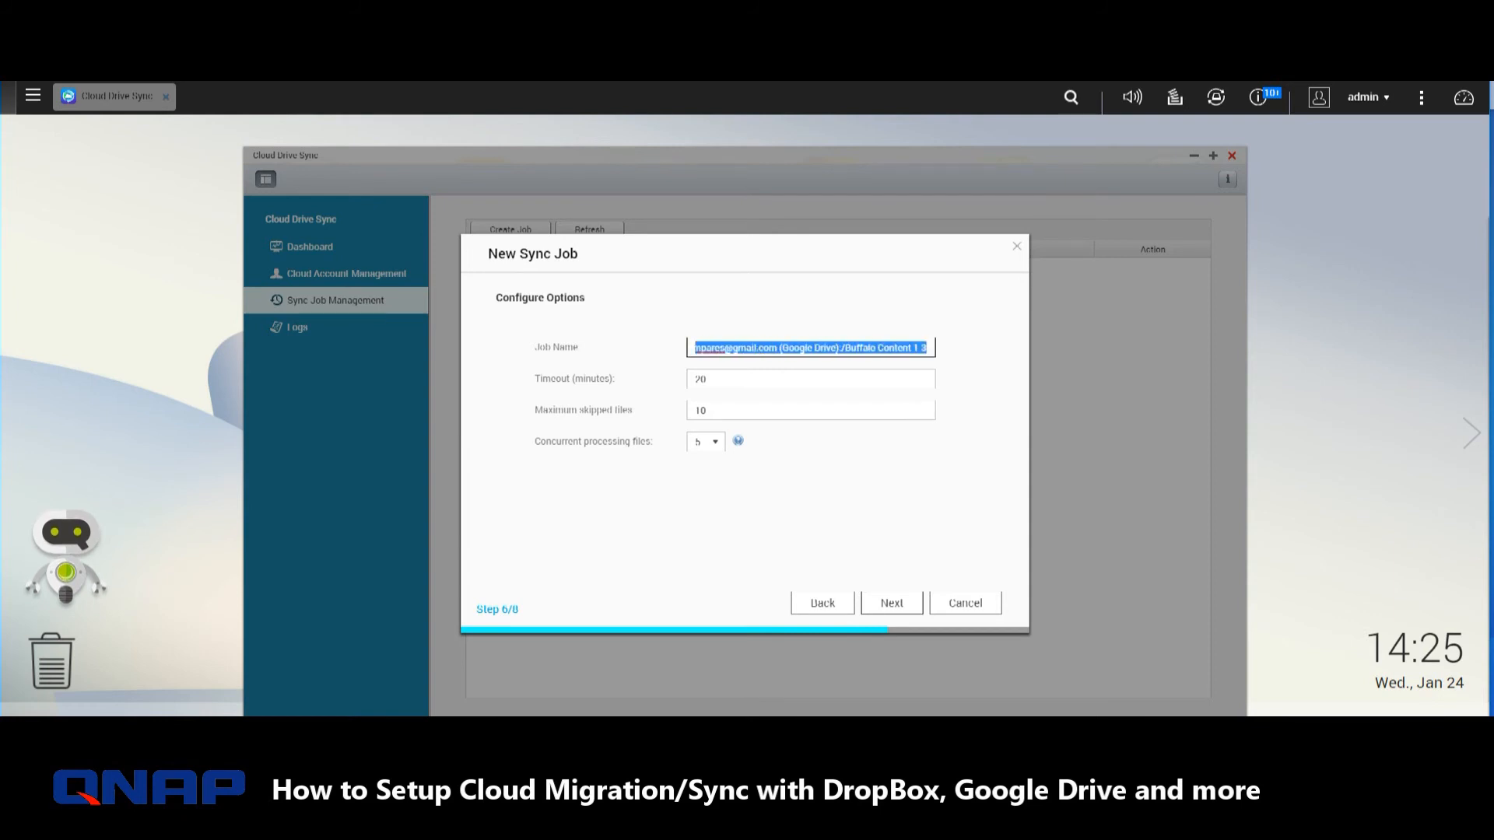
{"action": "type", "text": "test"}
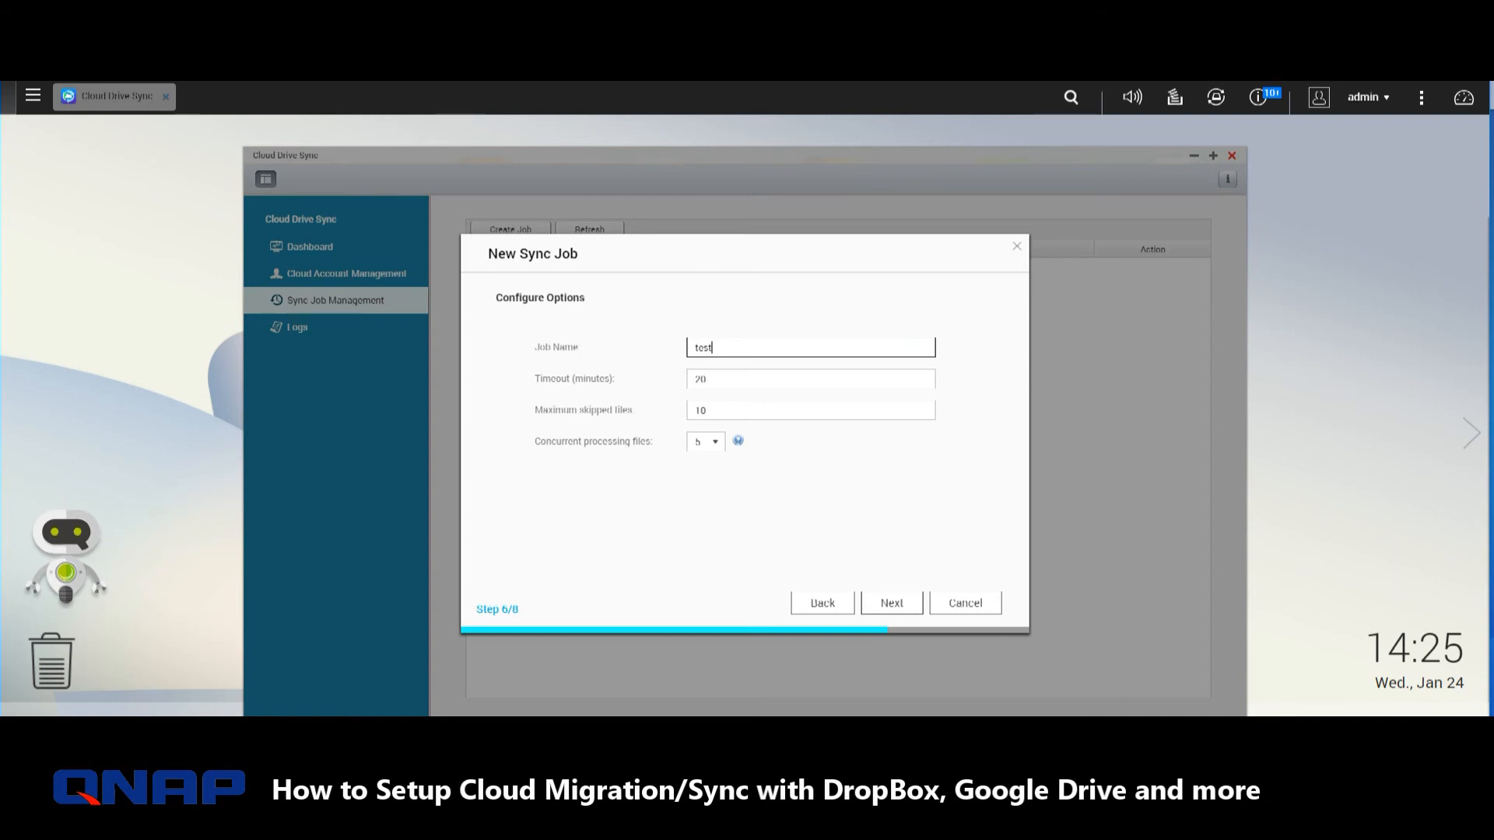
{"action": "left_click", "coordinate": [891, 603]}
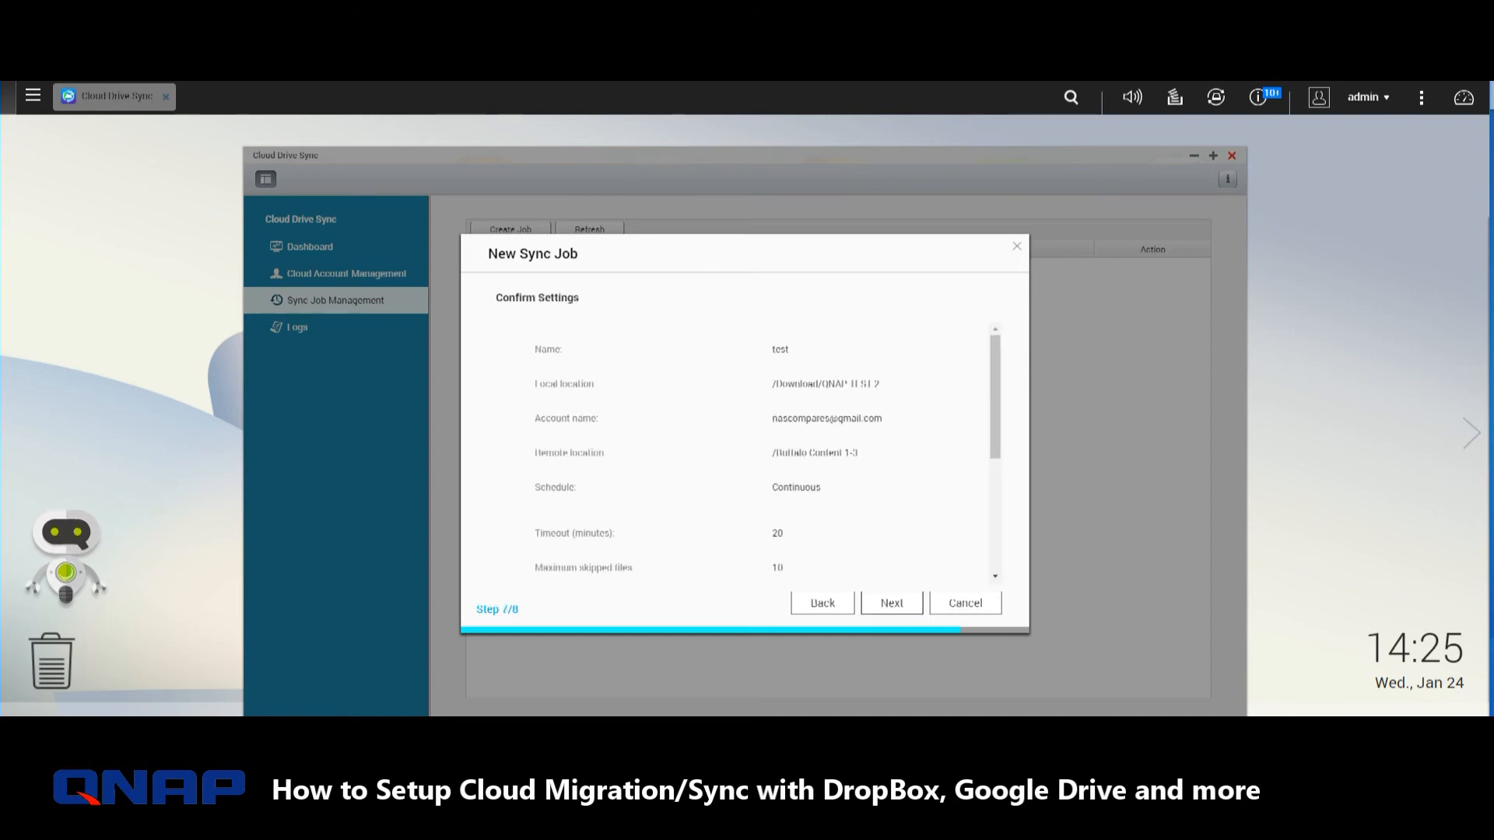
- Finish the 'test' sync job wizard and launch Google Cloud Storage from the main menu
{"action": "left_click", "coordinate": [890, 602]}
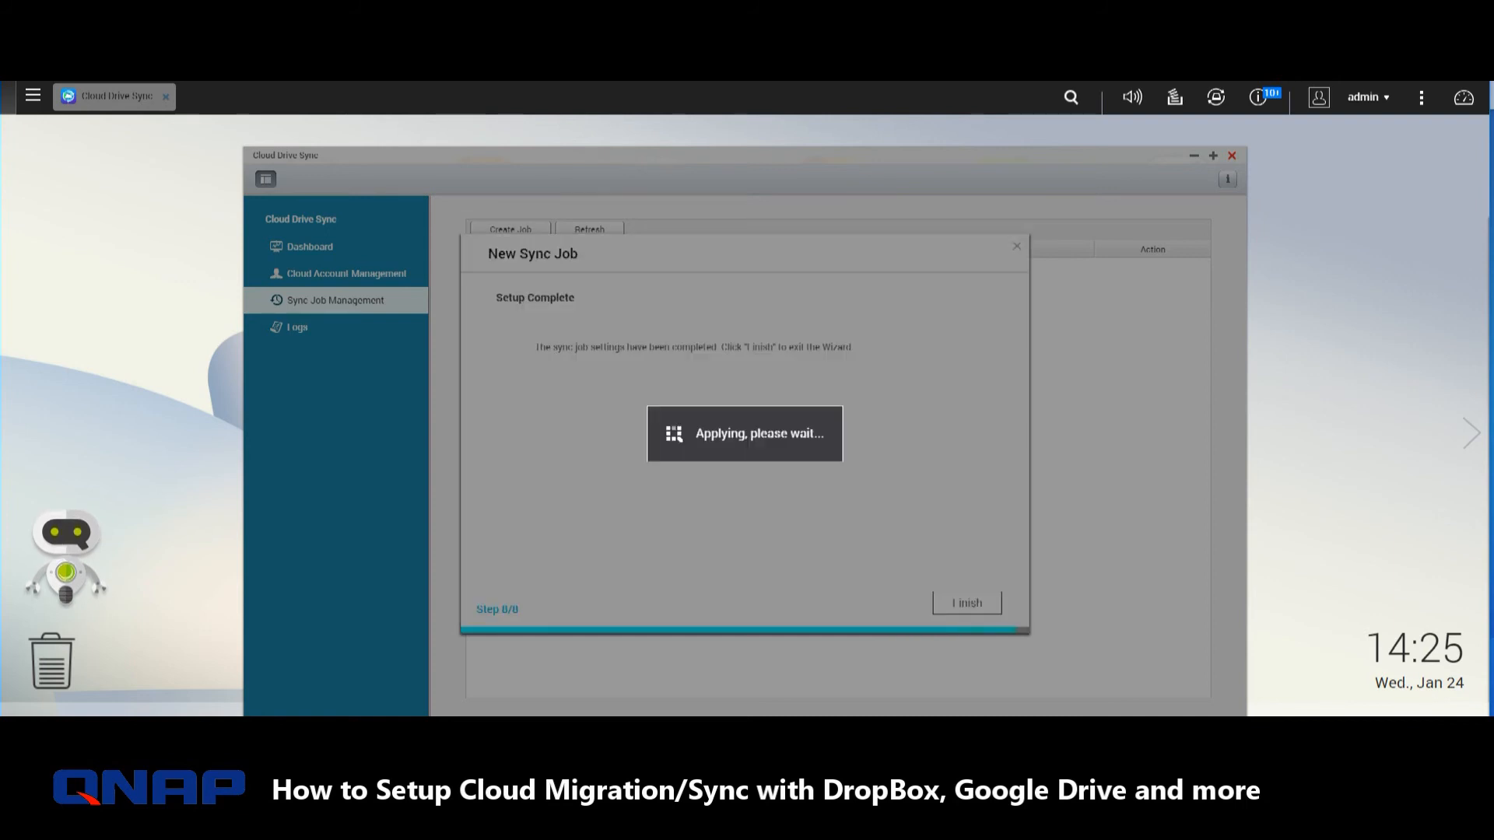
{"action": "left_click", "coordinate": [965, 603]}
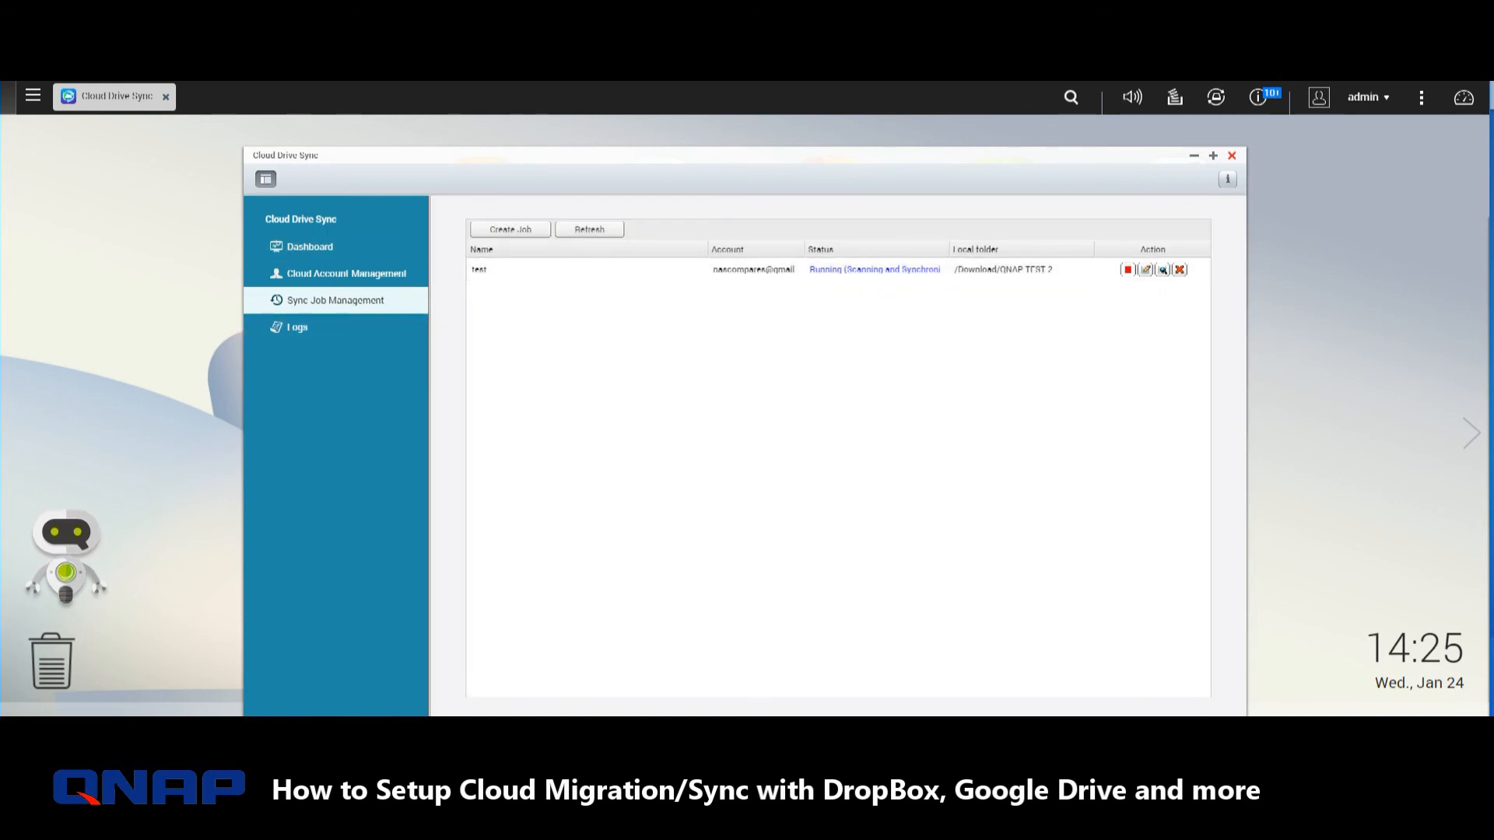
{"action": "left_click", "coordinate": [1231, 154]}
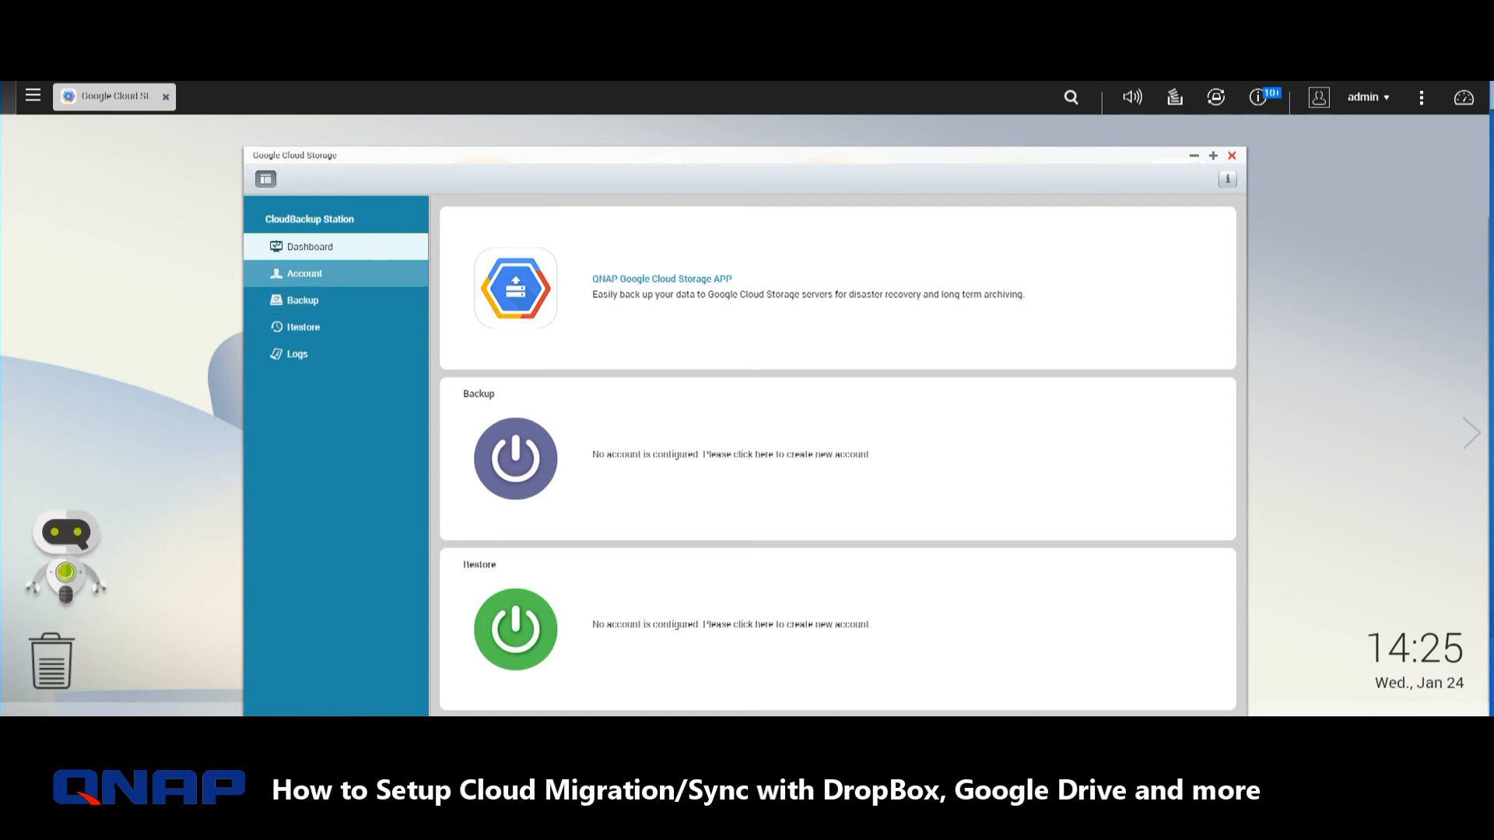
- Check the empty Backup, Restore and Account pages, then launch Hybrid Backup Sync
{"action": "left_click", "coordinate": [302, 301]}
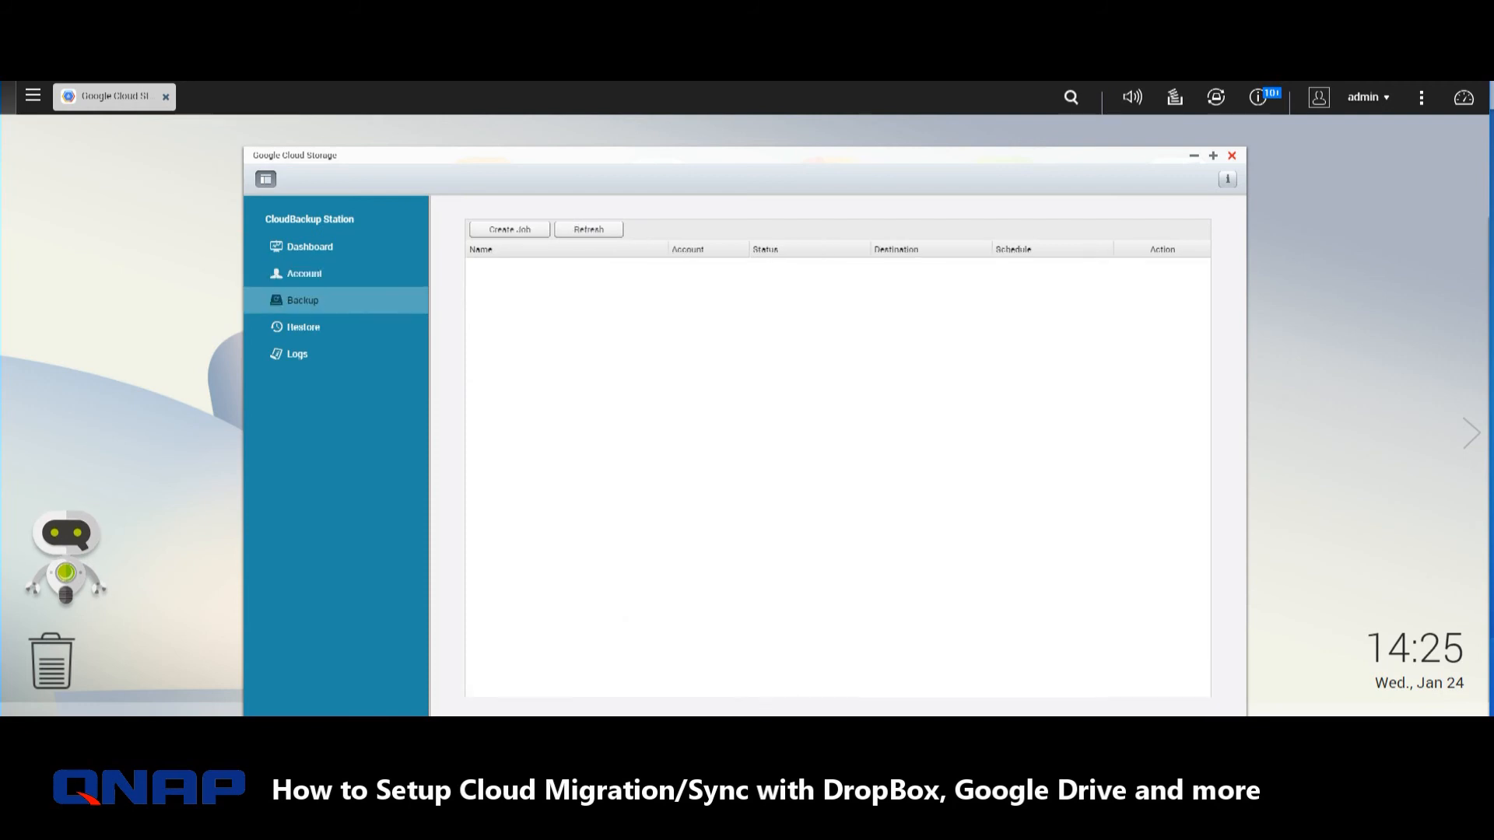
{"action": "left_click", "coordinate": [303, 327]}
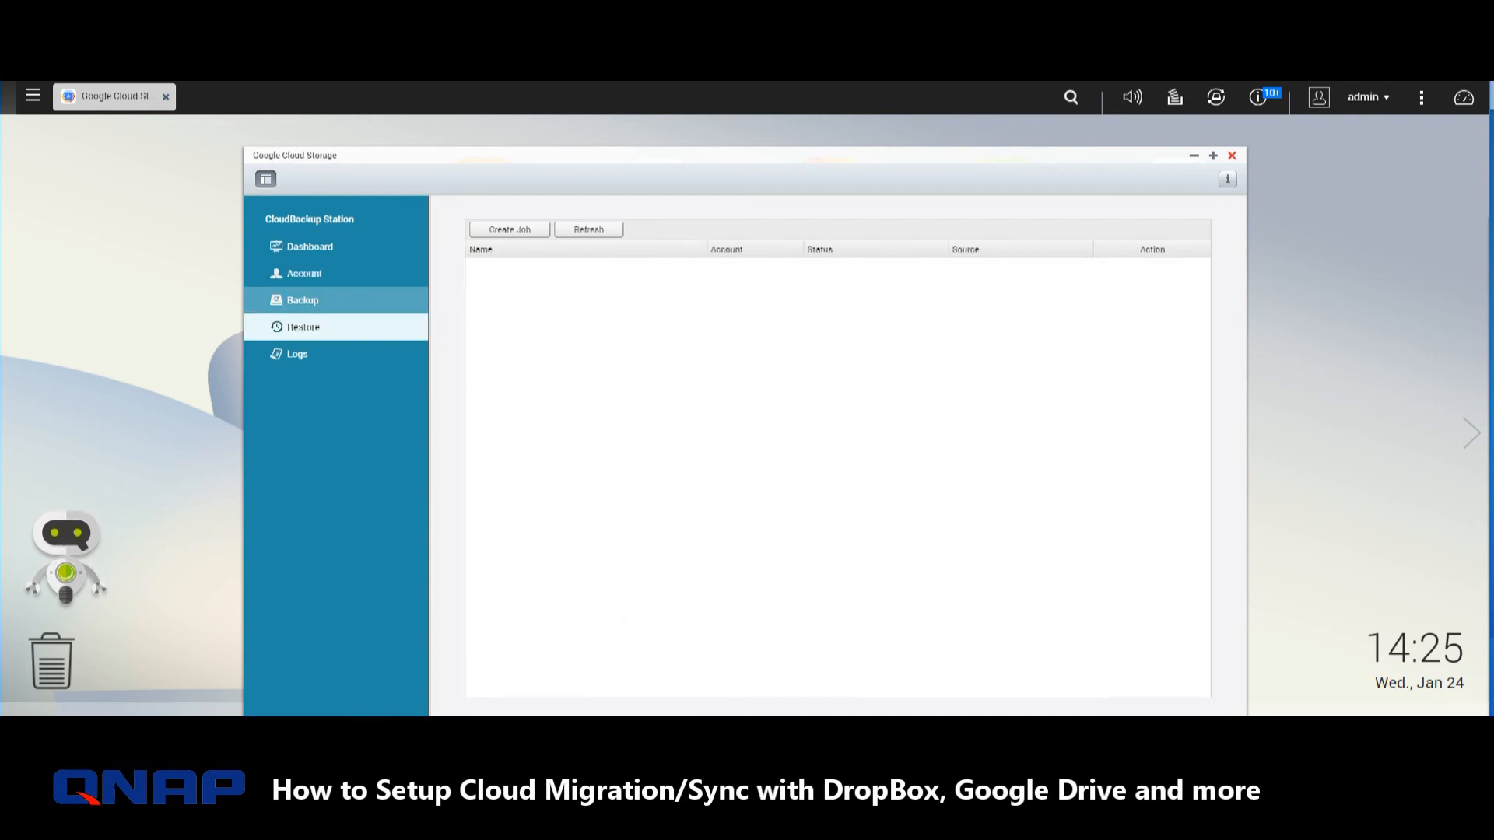
{"action": "left_click", "coordinate": [304, 273]}
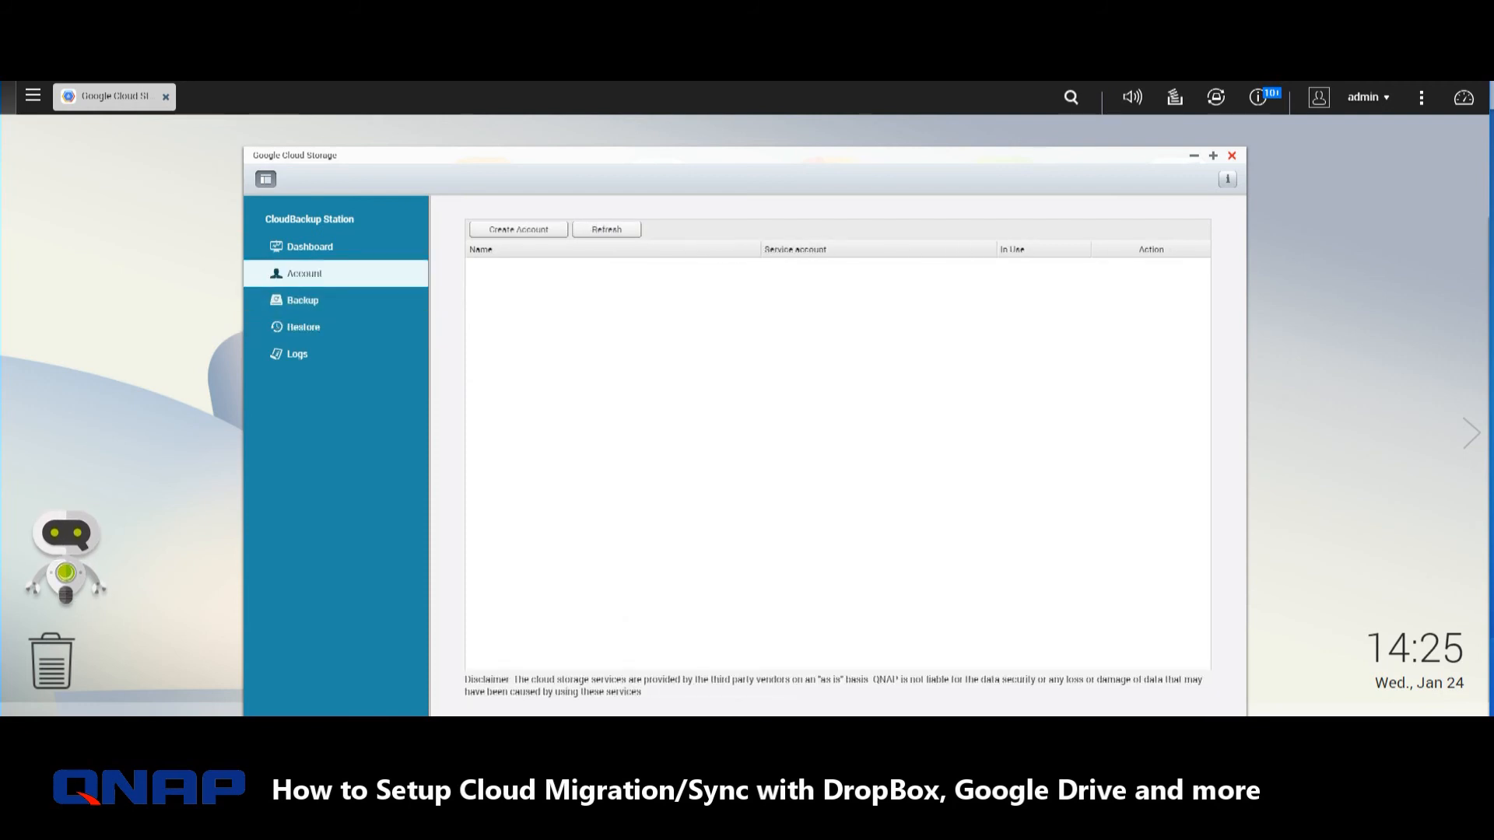
{"action": "left_click", "coordinate": [1231, 154]}
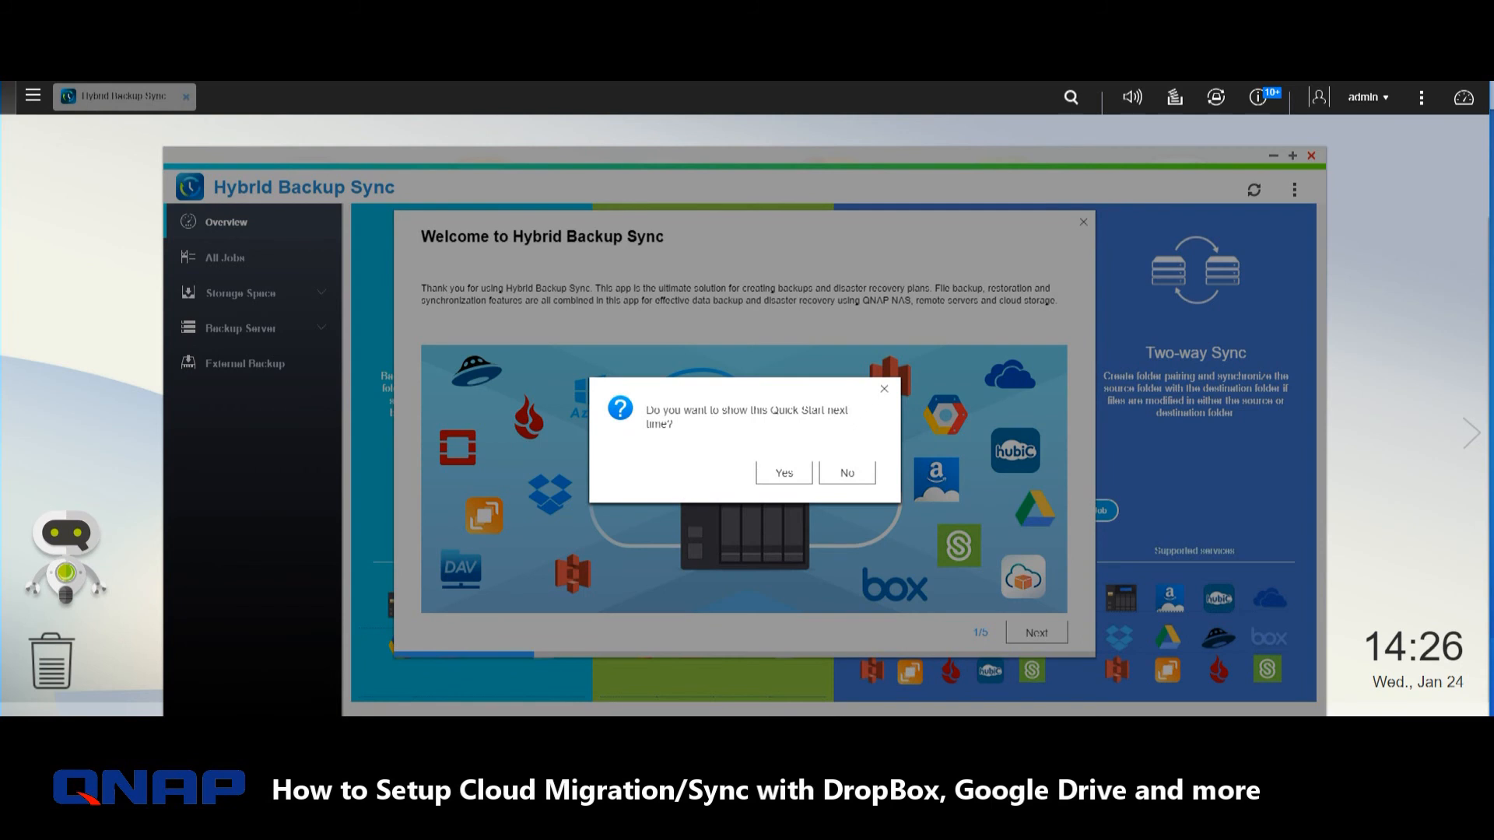
- Decline showing the Hybrid Backup Sync Quick Start guide next time
{"action": "left_click", "coordinate": [845, 472]}
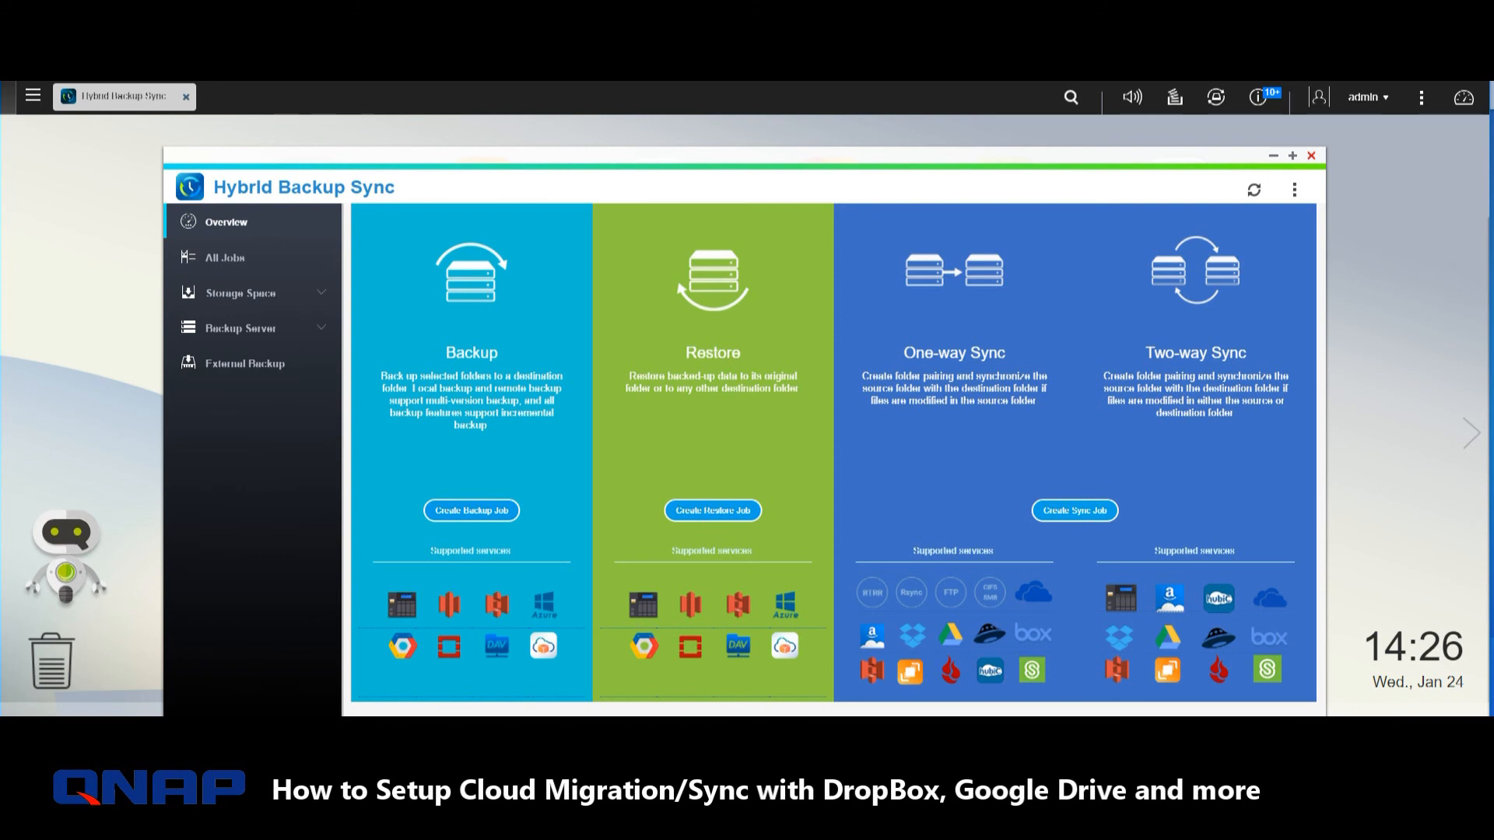
{"action": "mouse_move", "coordinate": [1117, 667]}
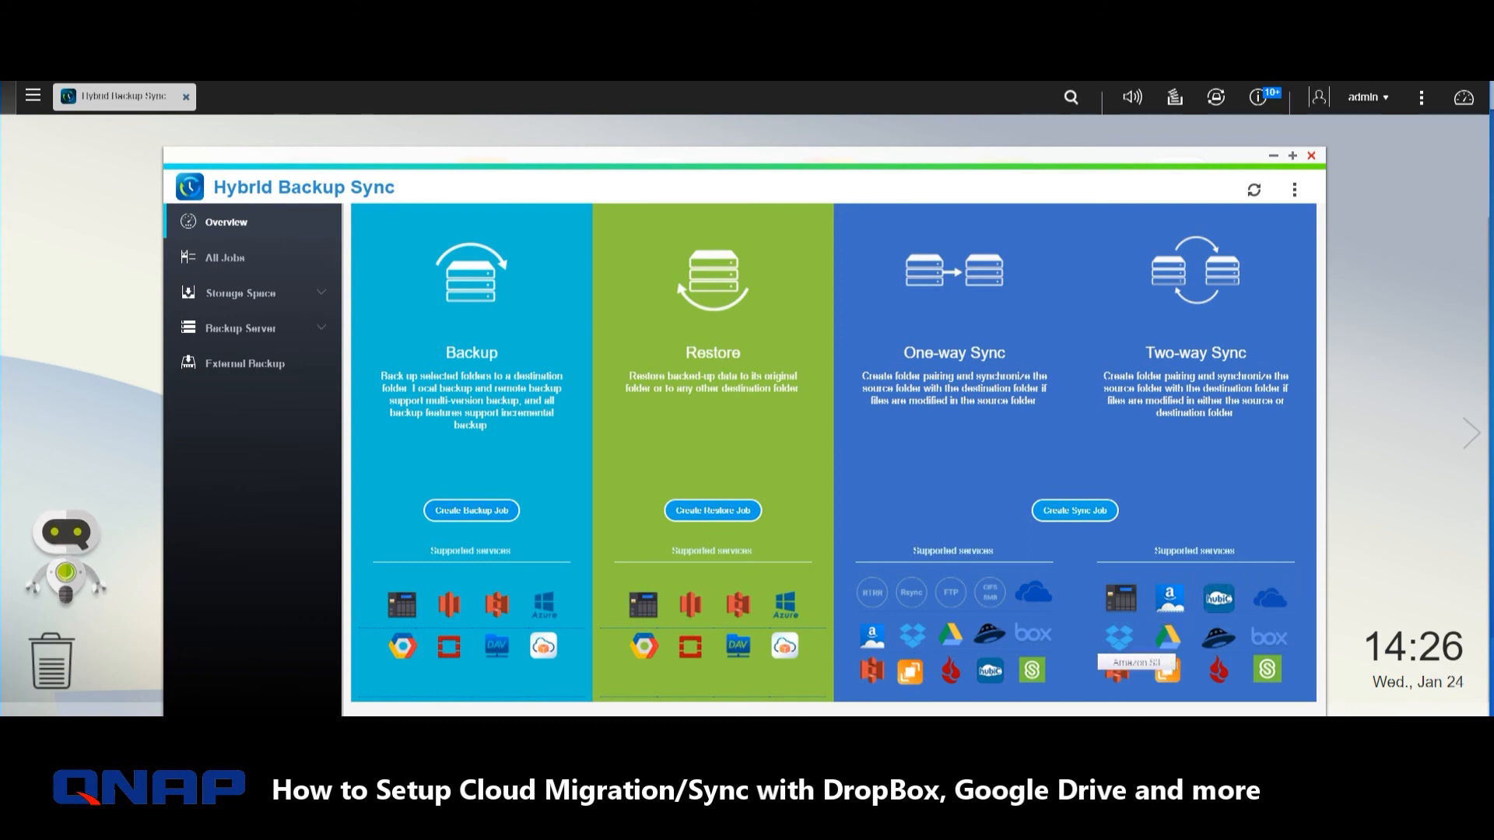